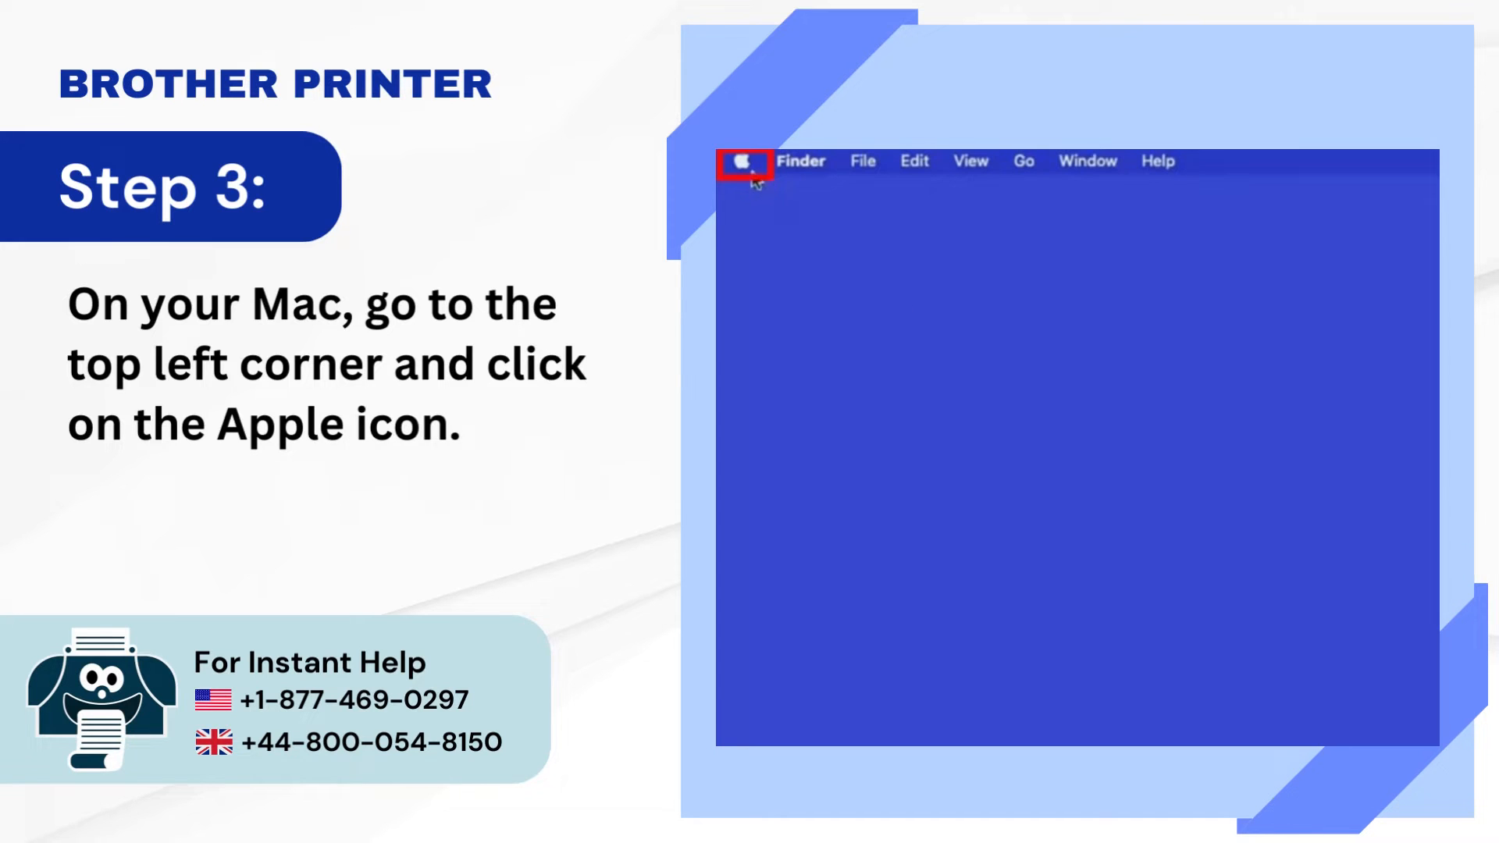
- Reach the Add Printer window from Apple menu → System Preferences → Printers & Scanners
{"action": "left_click", "coordinate": [744, 161]}
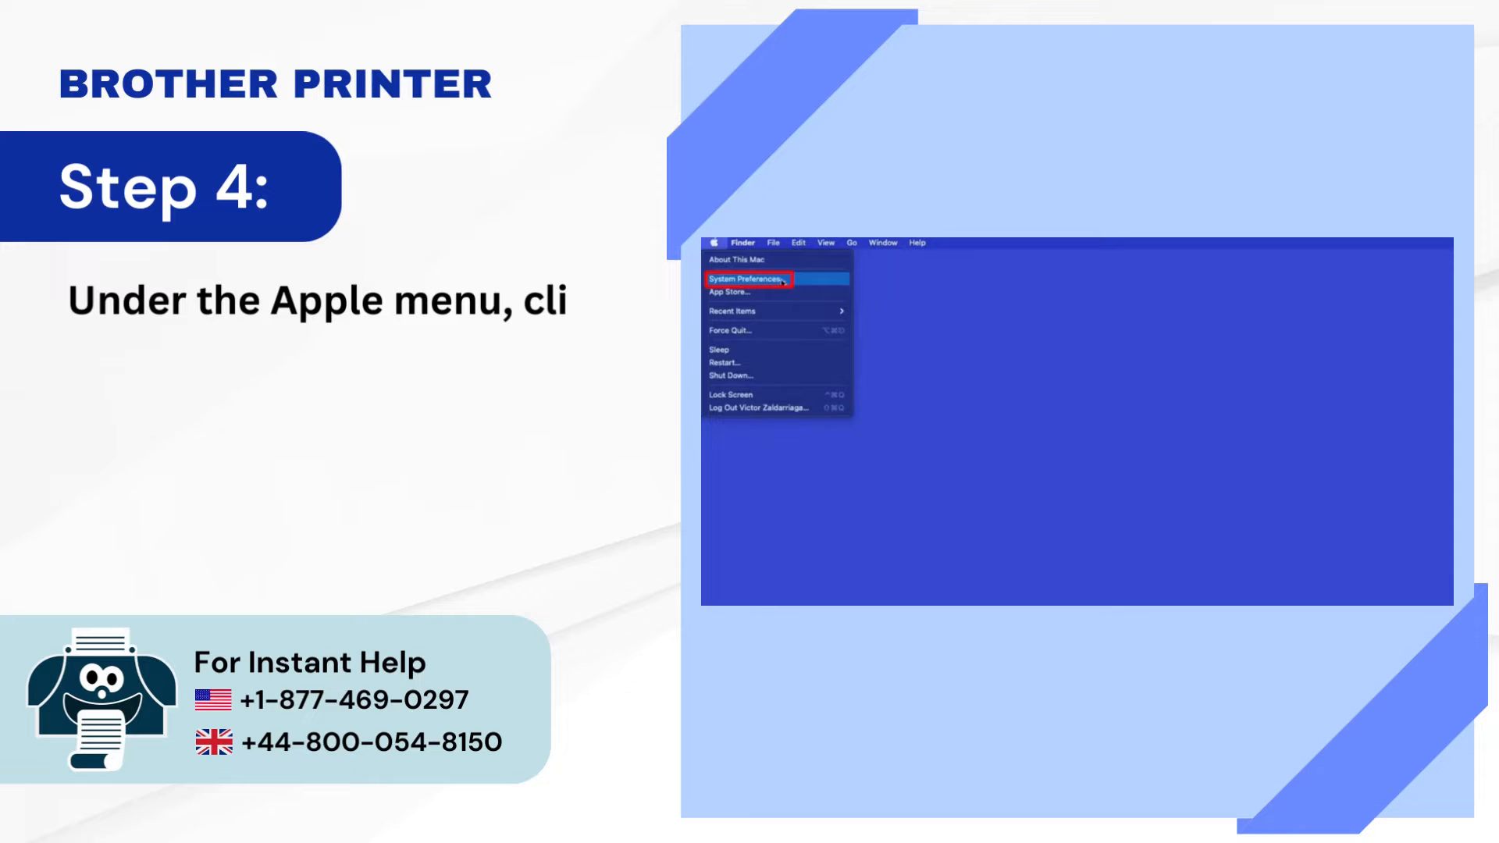
{"action": "left_click", "coordinate": [756, 278]}
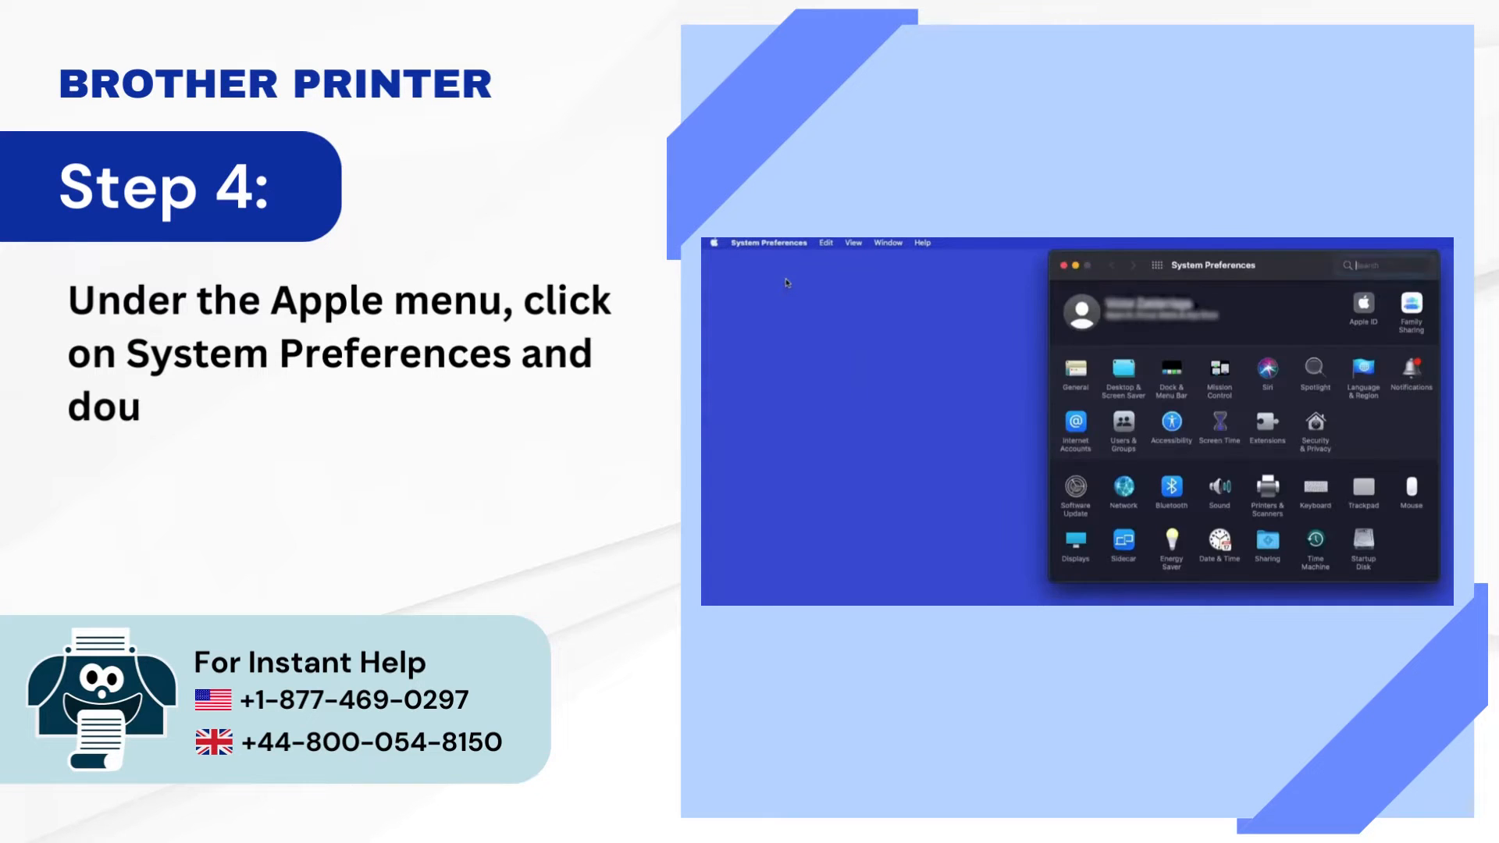
{"action": "double_click", "coordinate": [1266, 495]}
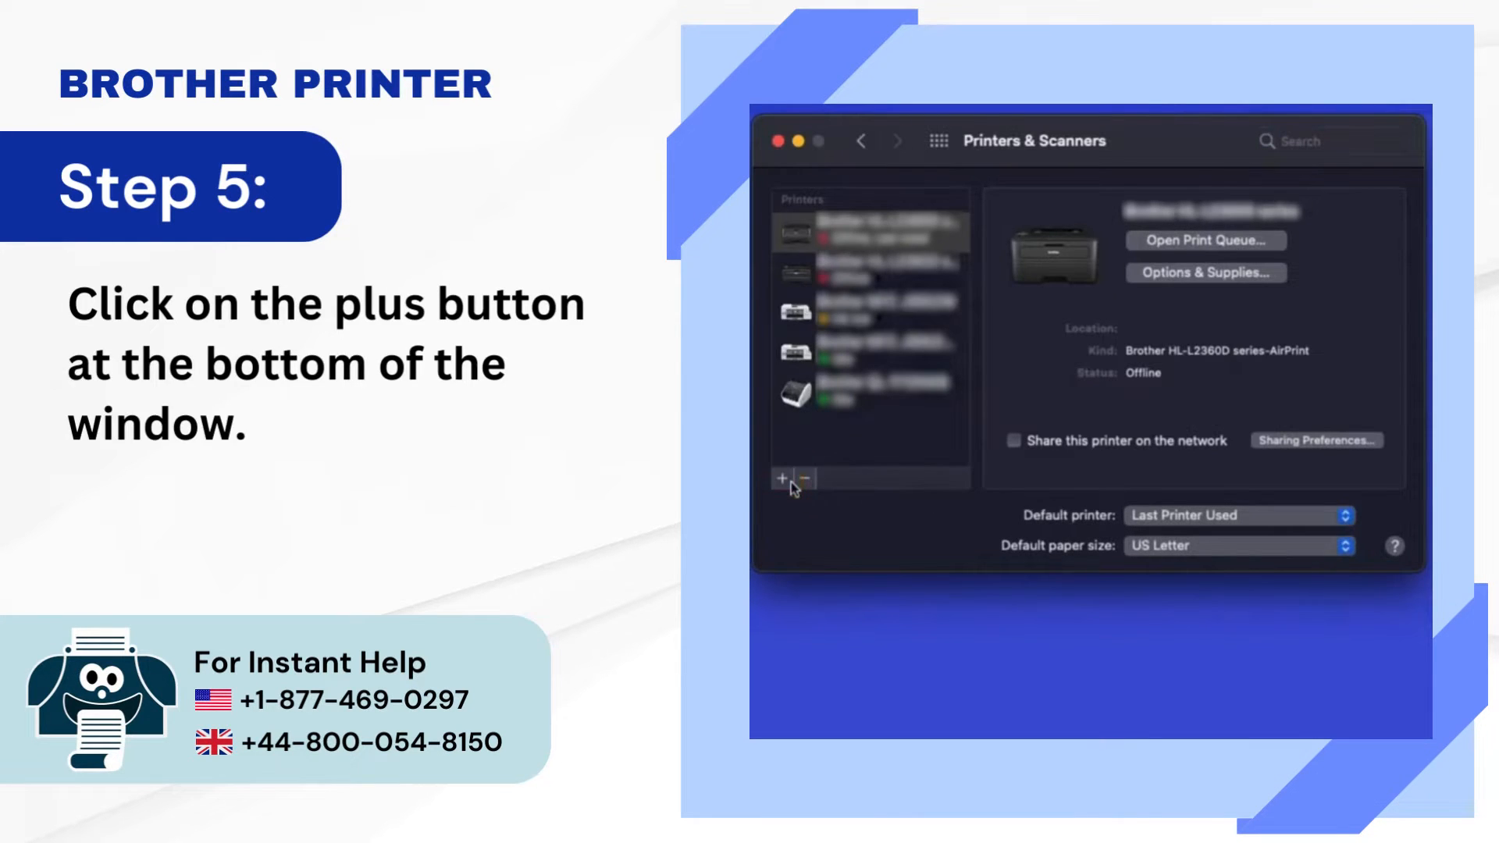
{"action": "left_click", "coordinate": [783, 478]}
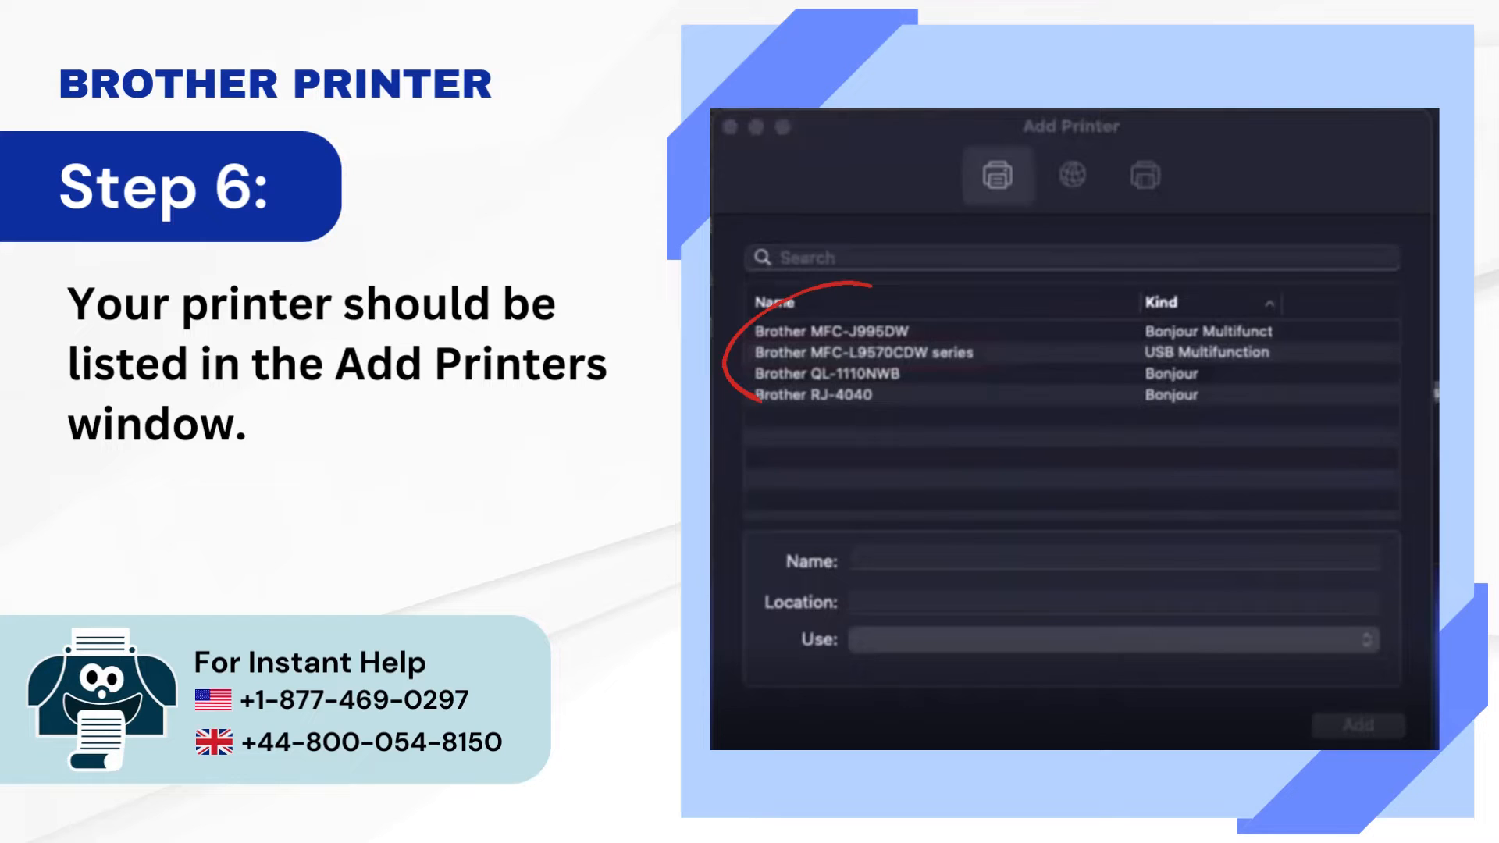
- Add the Brother MFC-L9570CDW series printer with Use set to AirPrint
{"action": "left_click", "coordinate": [865, 348]}
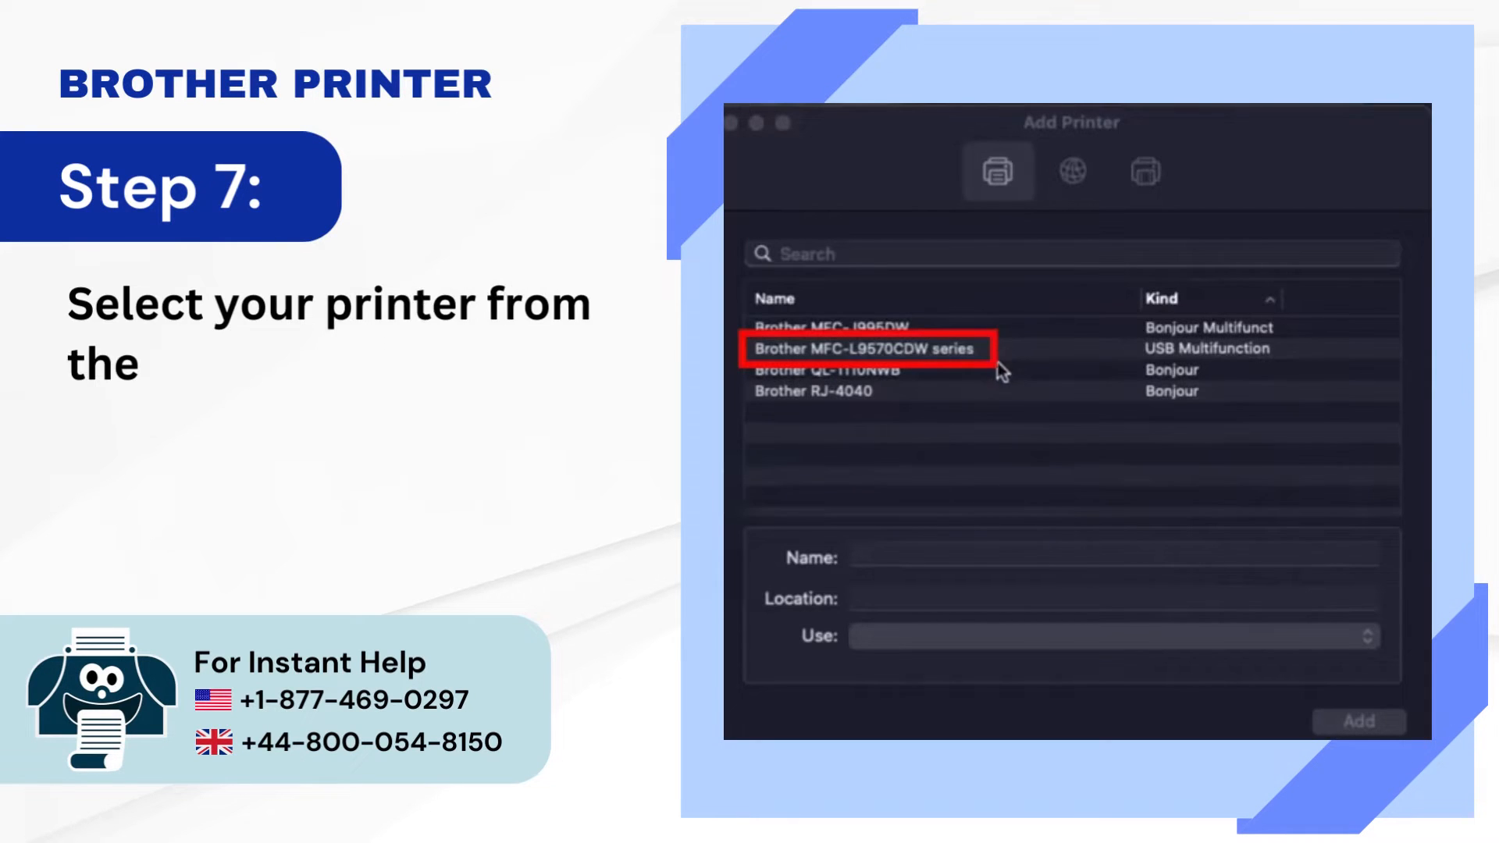
{"action": "left_click", "coordinate": [865, 348]}
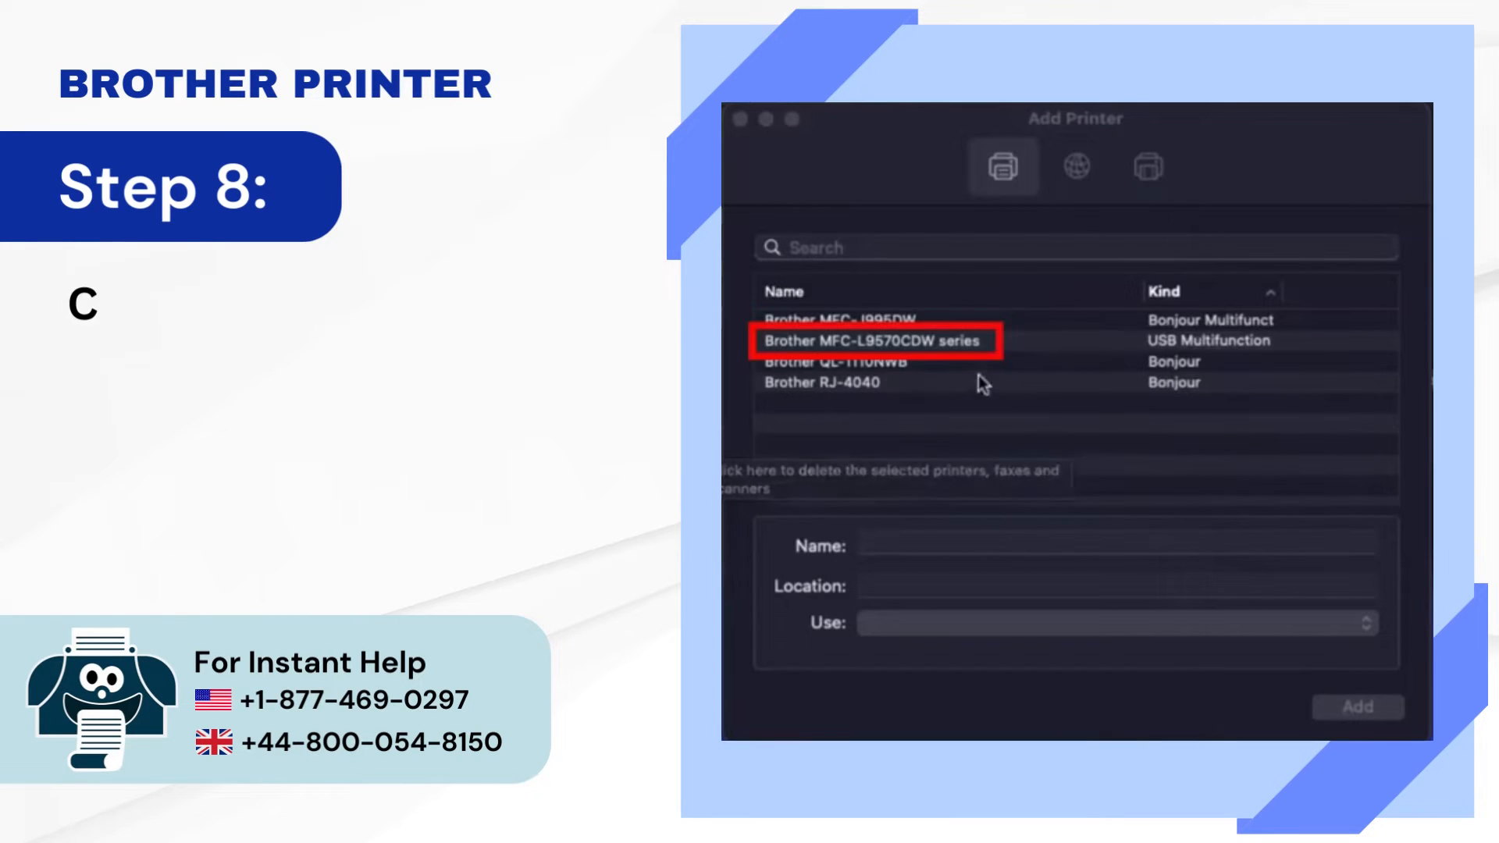
{"action": "left_click", "coordinate": [874, 341]}
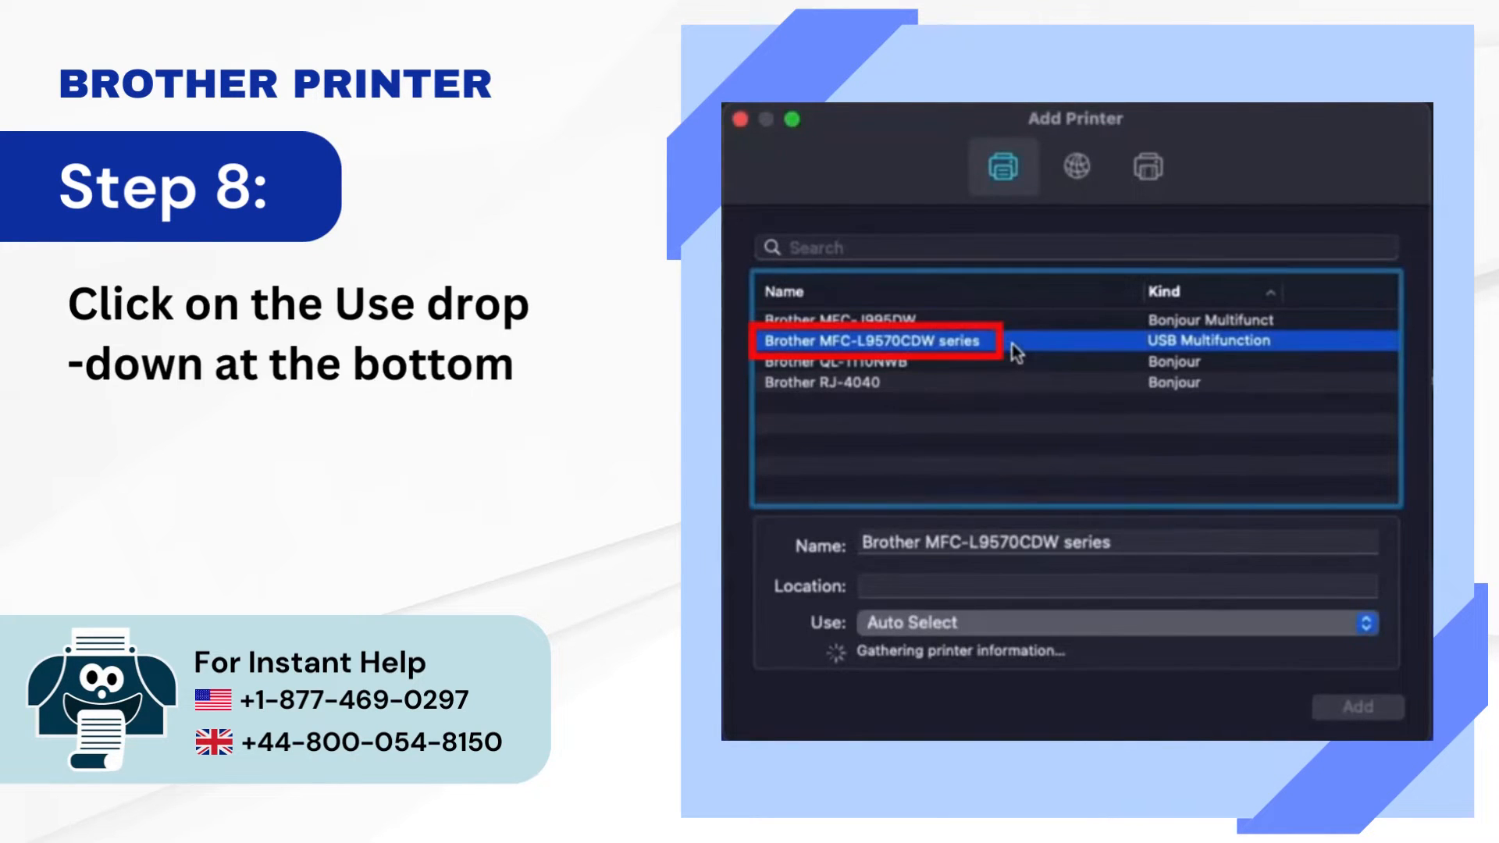
{"action": "left_click", "coordinate": [1118, 623]}
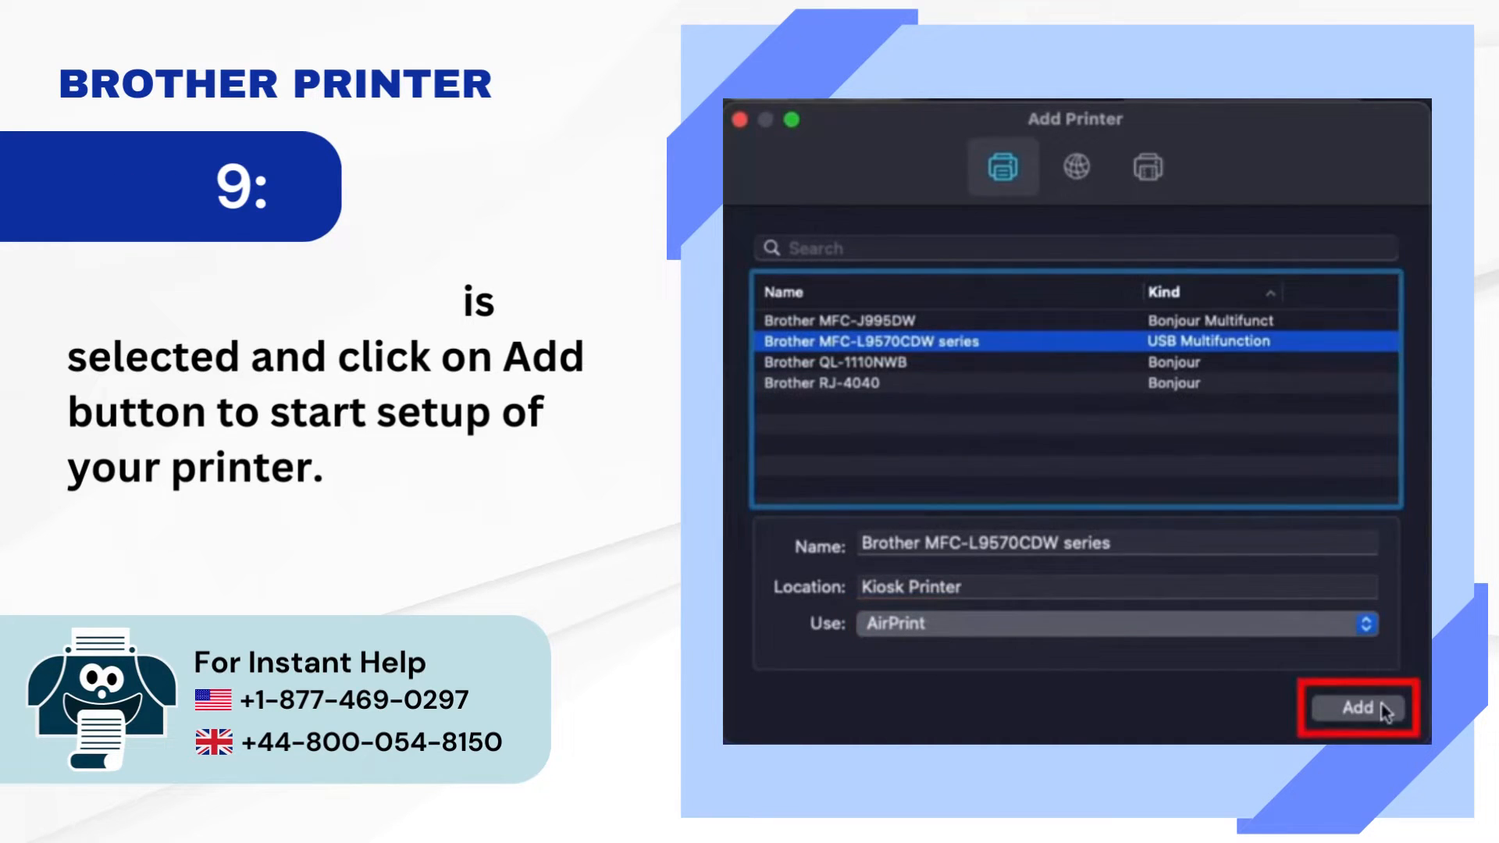
{"action": "left_click", "coordinate": [1357, 708]}
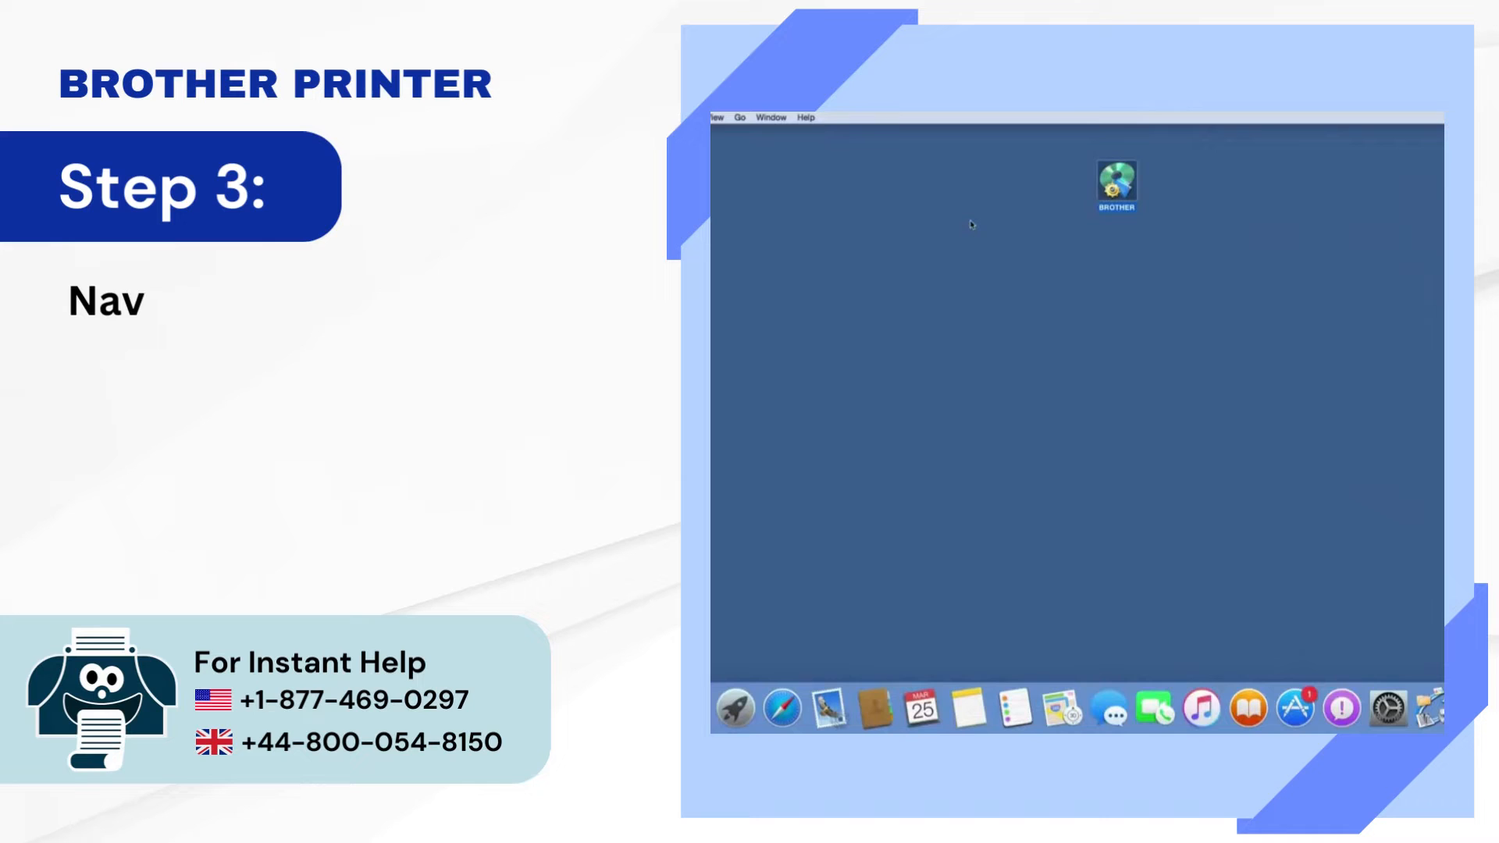
- Launch Start Here Mac from the BROTHER disk and allow the downloaded app to open
{"action": "type", "text": "Navigate to the downloaded file and doub"}
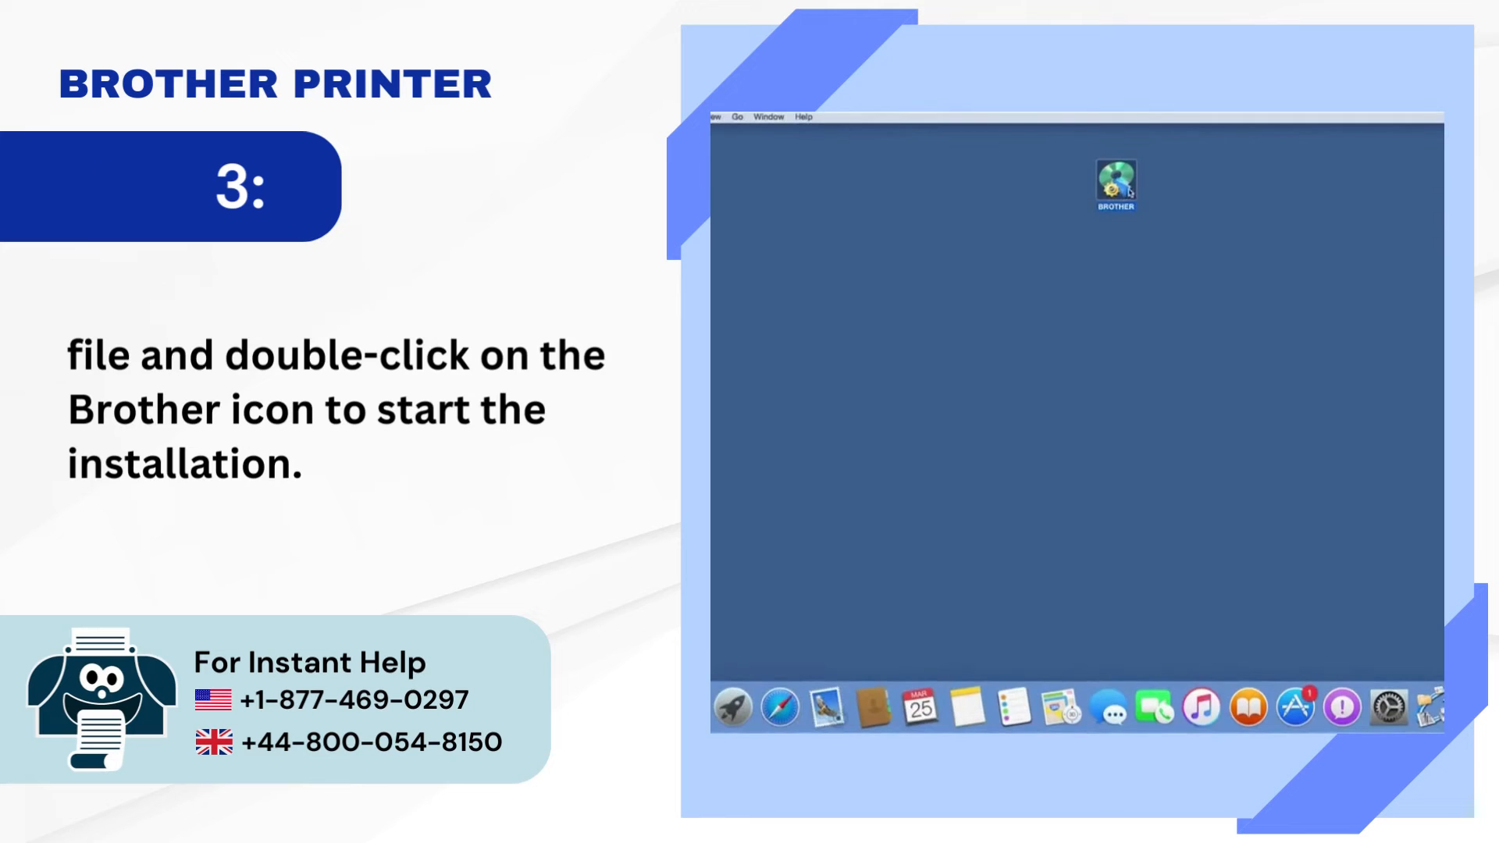
{"action": "double_click", "coordinate": [1113, 184]}
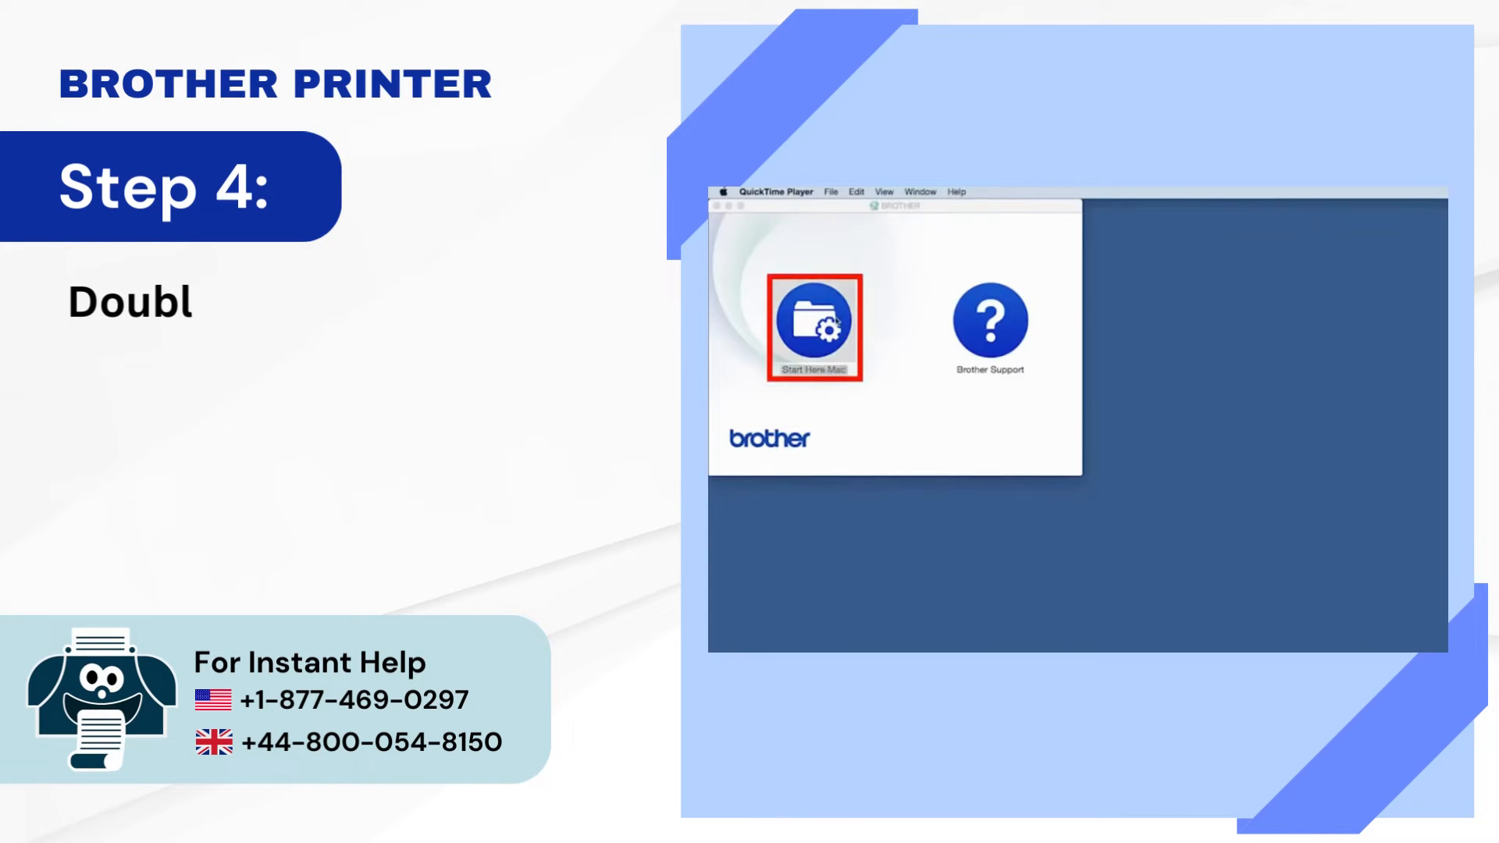
{"action": "double_click", "coordinate": [812, 325]}
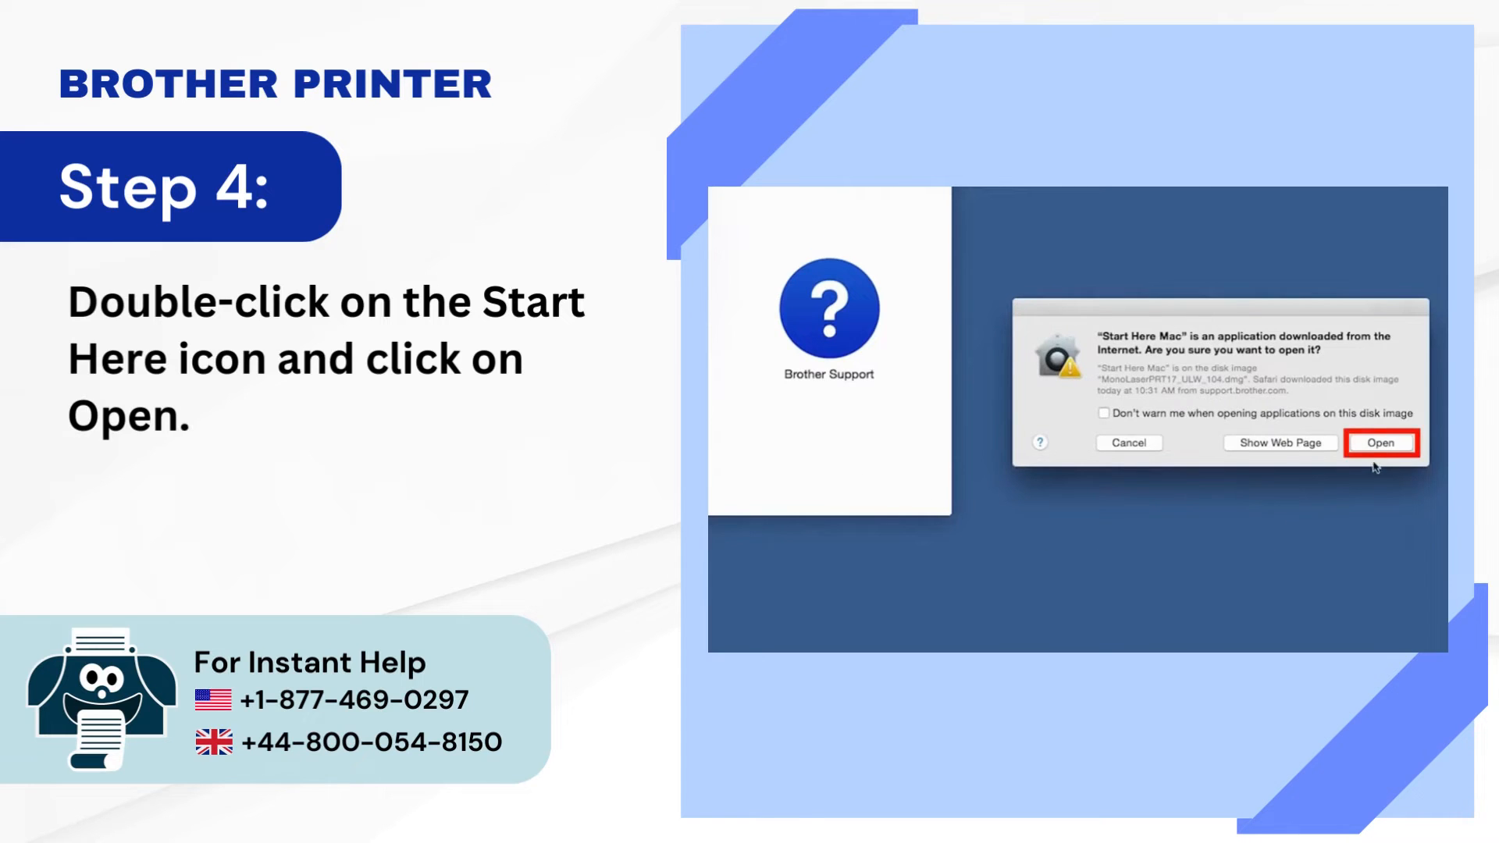
{"action": "left_click", "coordinate": [1378, 442]}
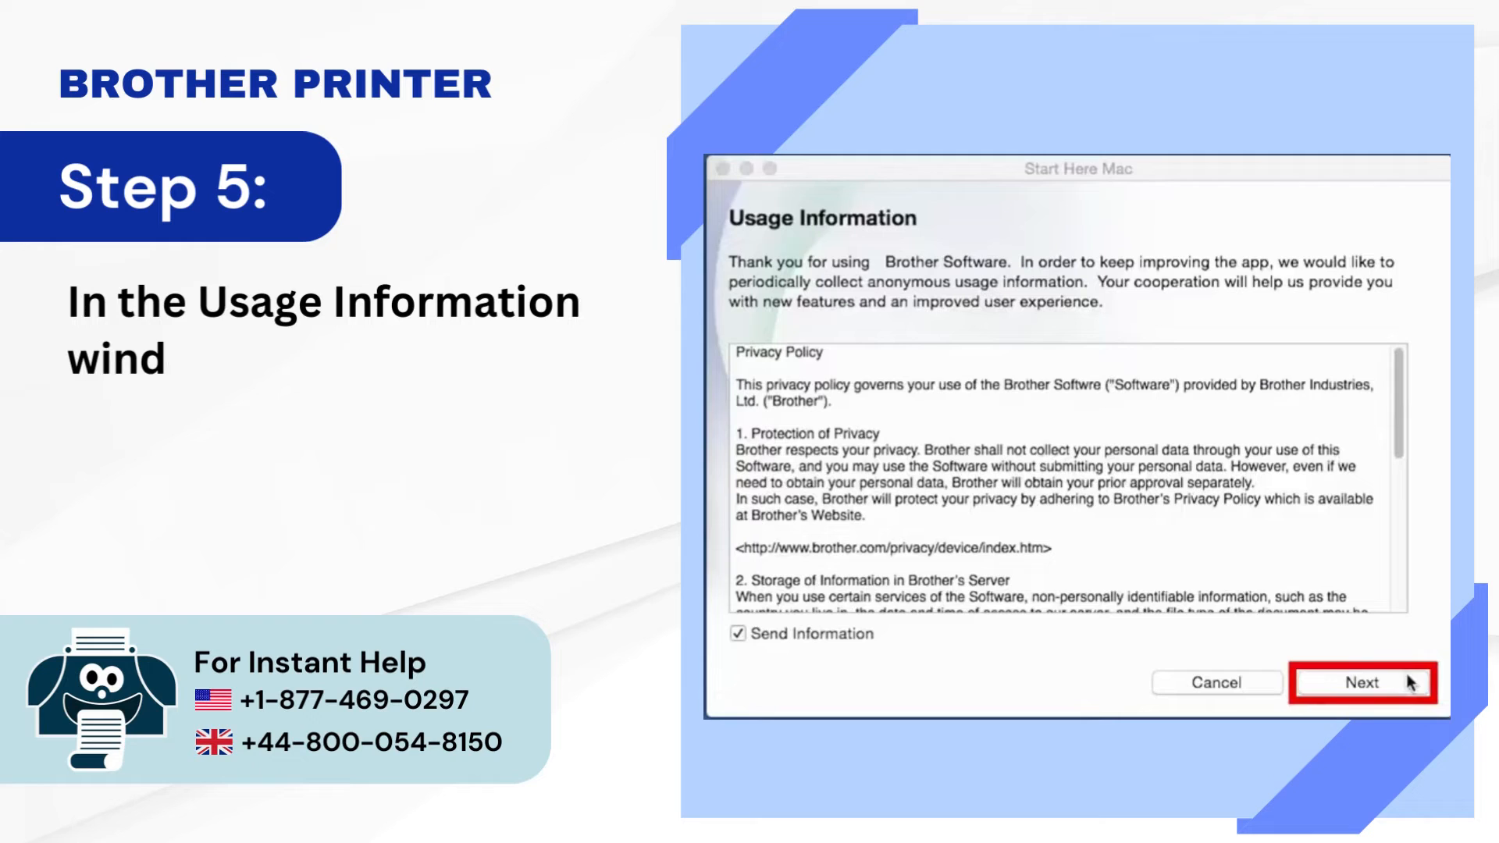
- Accept the usage information and choose Wired Network Connection
{"action": "left_click", "coordinate": [1362, 682]}
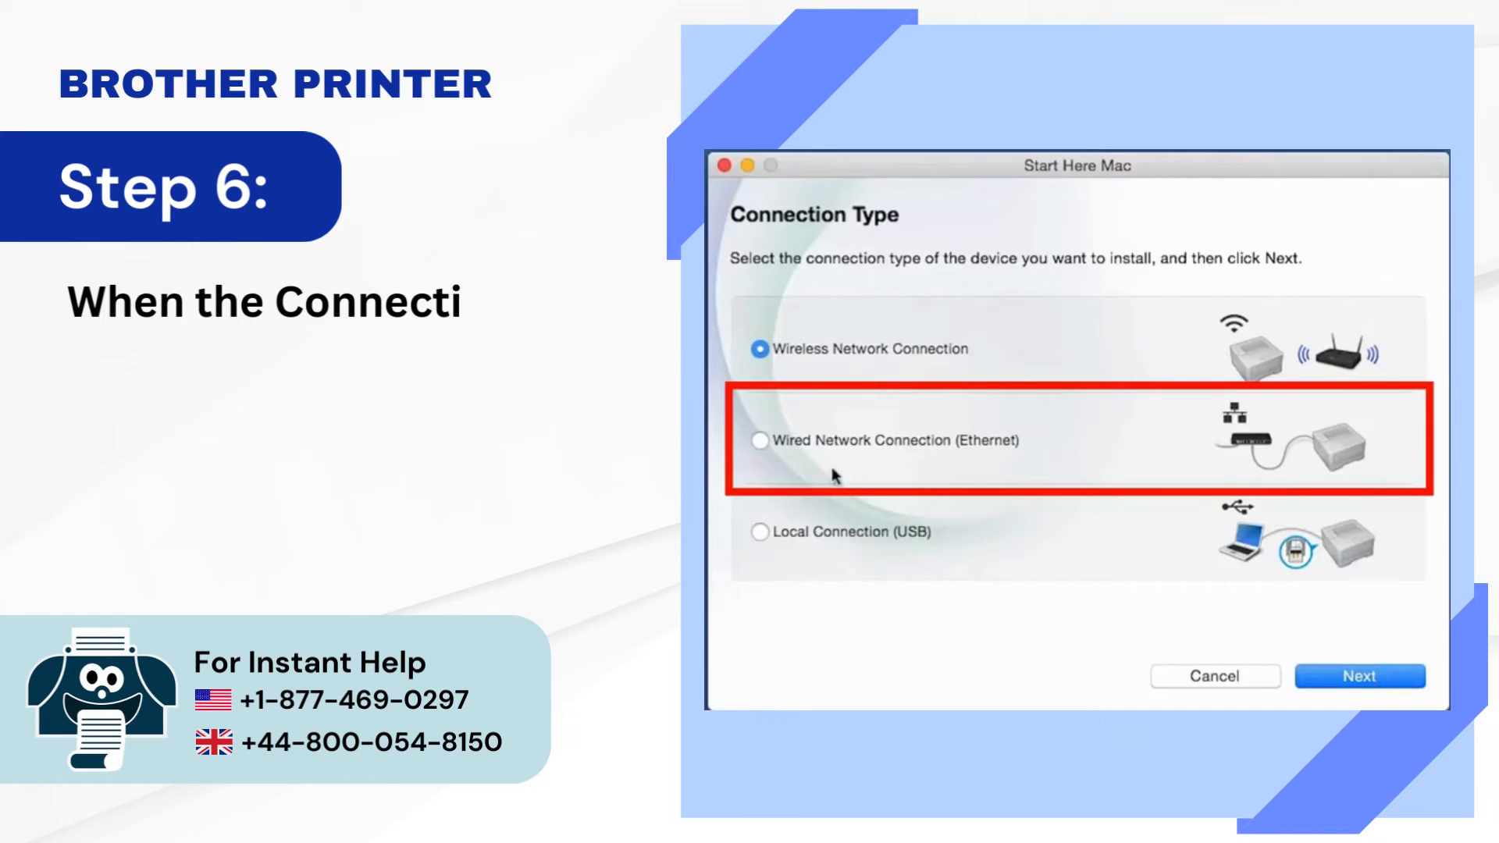
{"action": "left_click", "coordinate": [759, 441]}
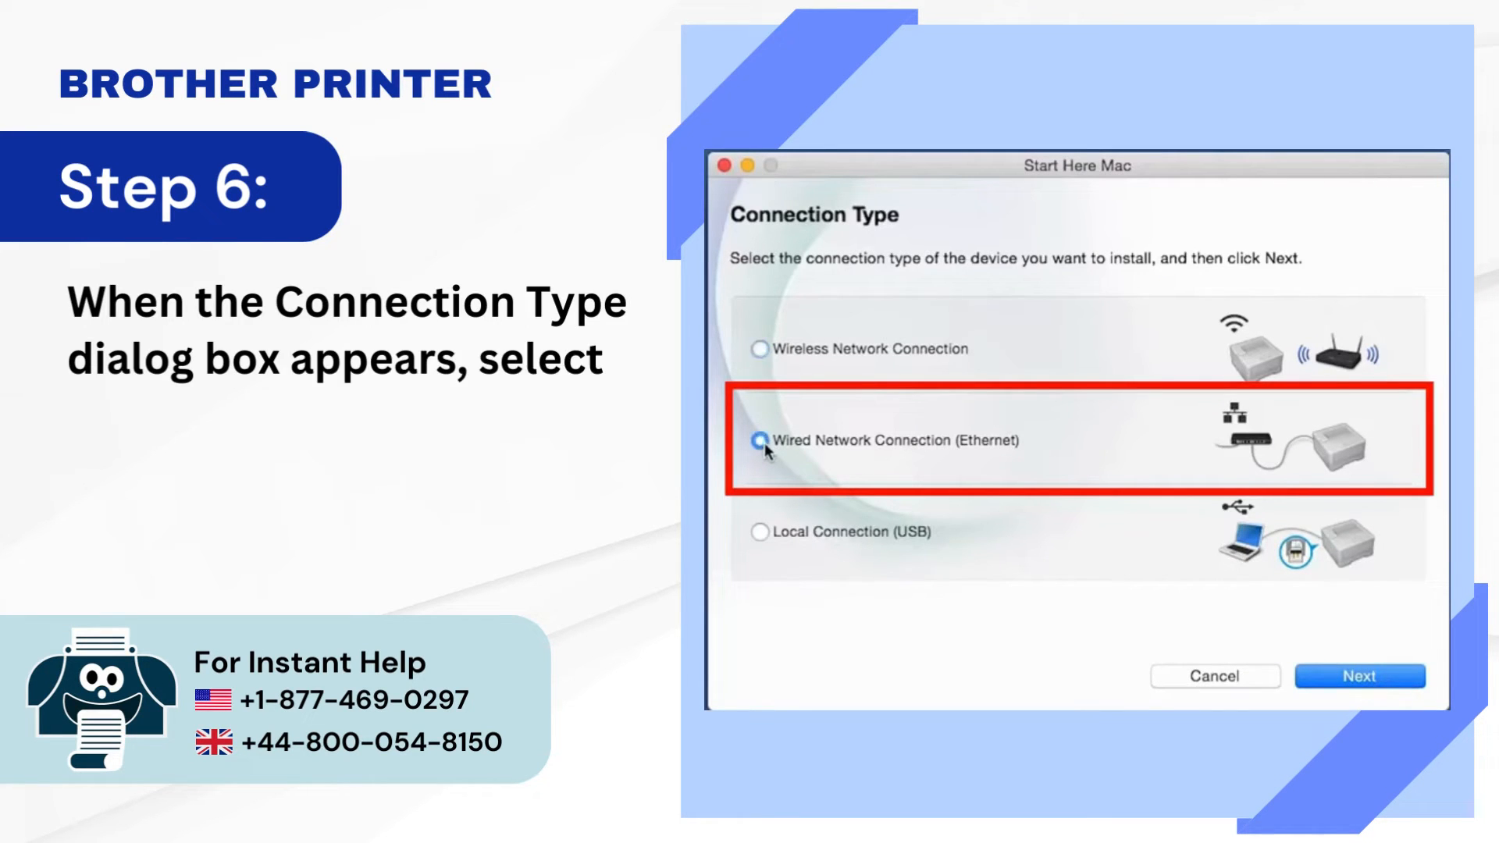
{"action": "left_click", "coordinate": [759, 440]}
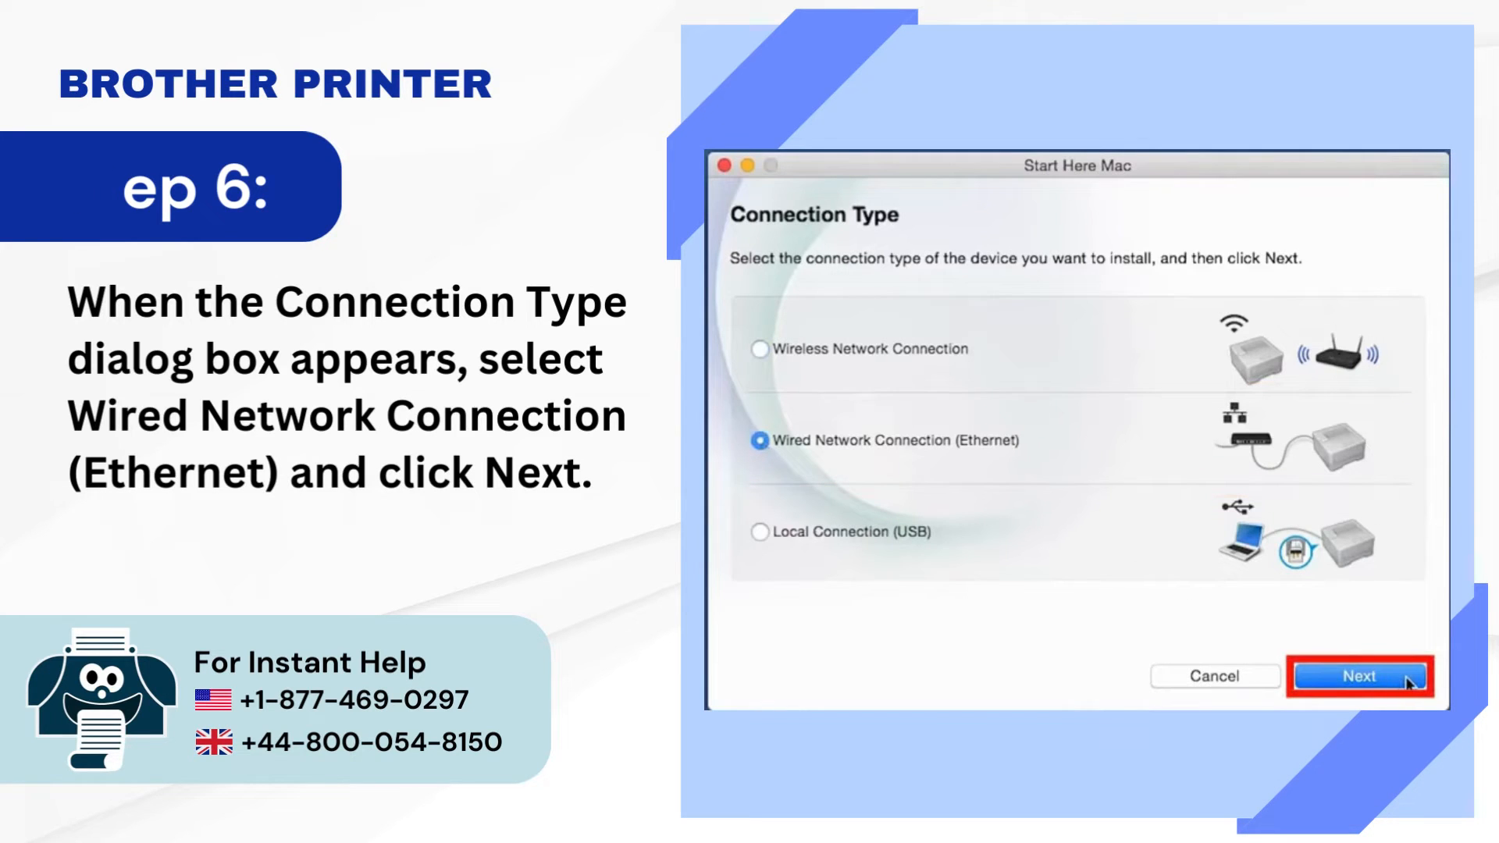
{"action": "left_click", "coordinate": [1358, 675]}
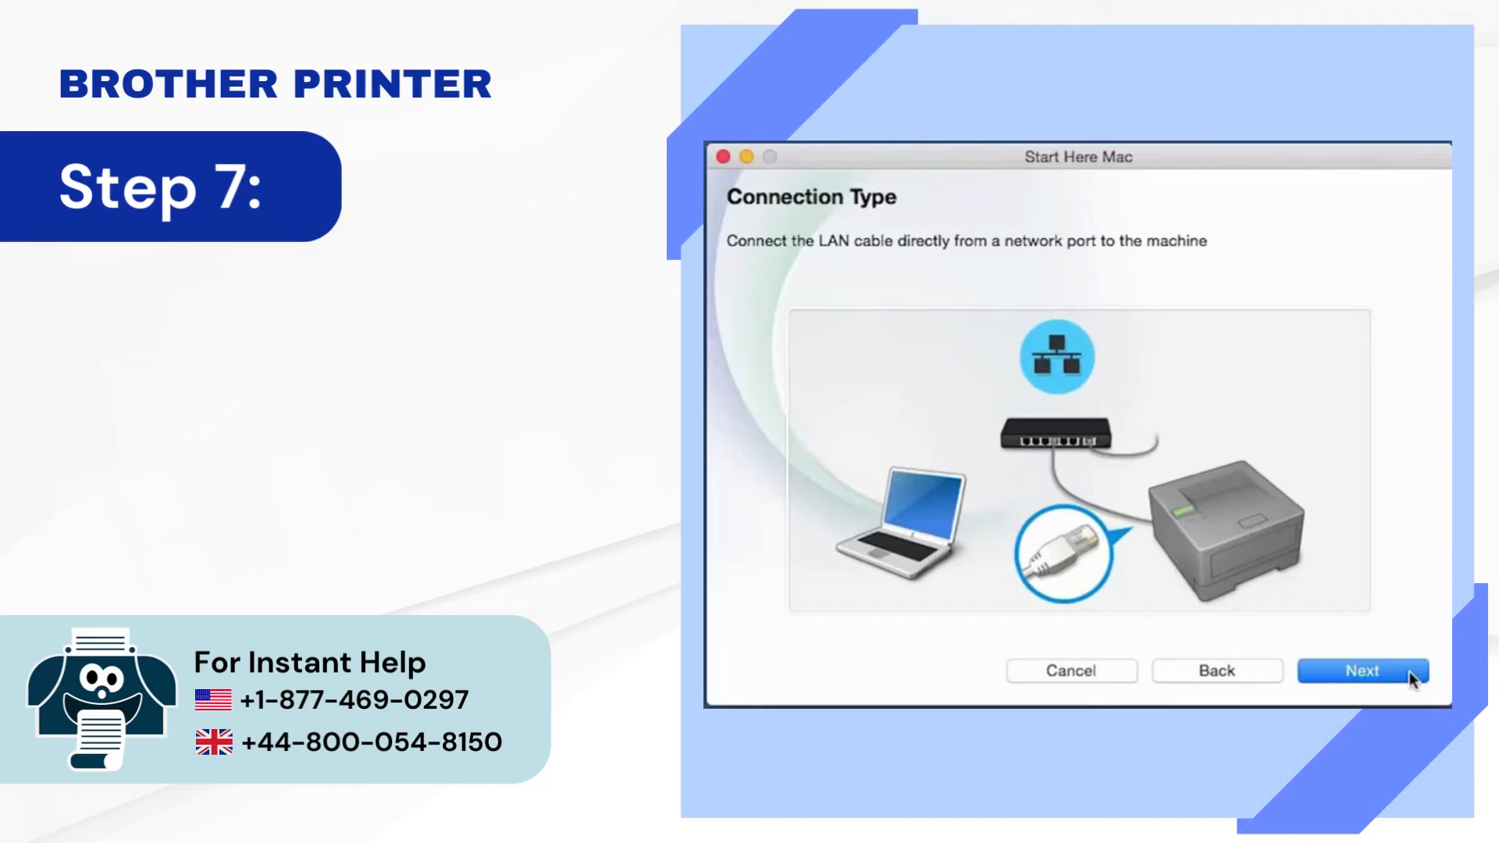
- Continue past the LAN cable screen and proceed with the Brother printer found on the network
{"action": "left_click", "coordinate": [1361, 670]}
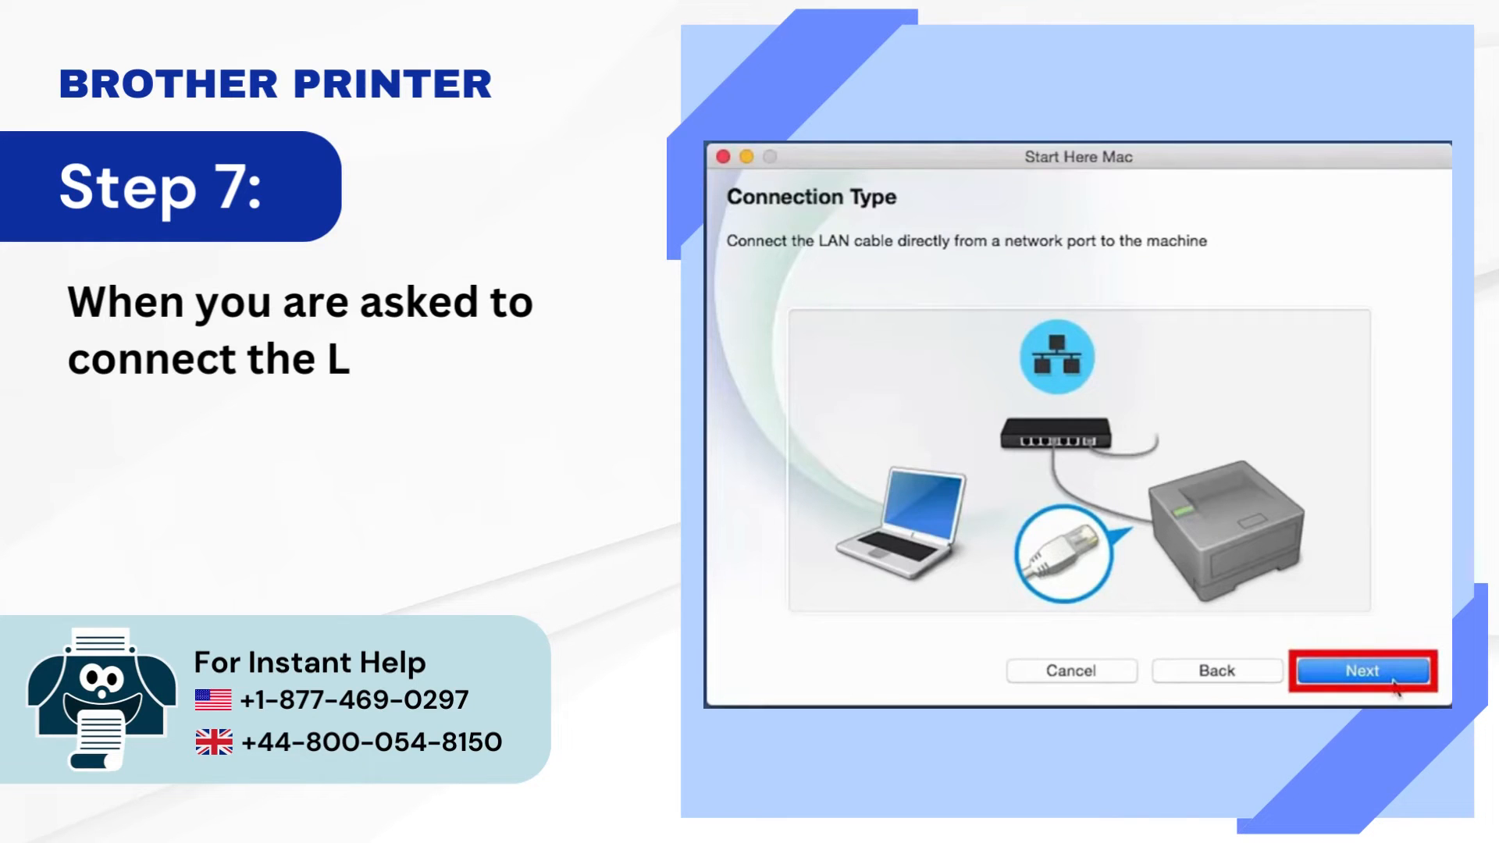
{"action": "left_click", "coordinate": [1361, 670]}
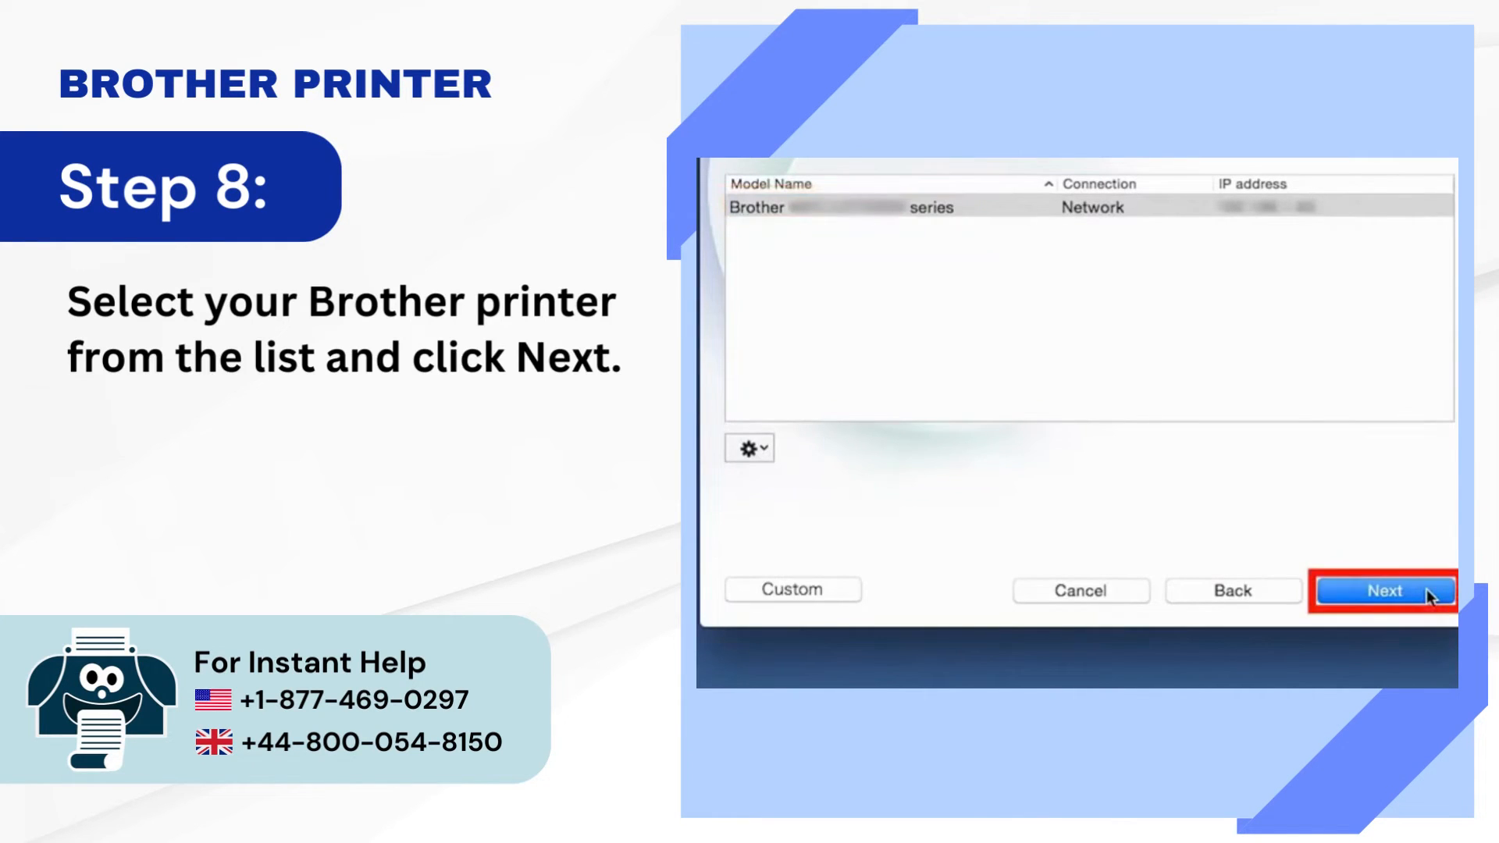
{"action": "left_click", "coordinate": [1382, 591]}
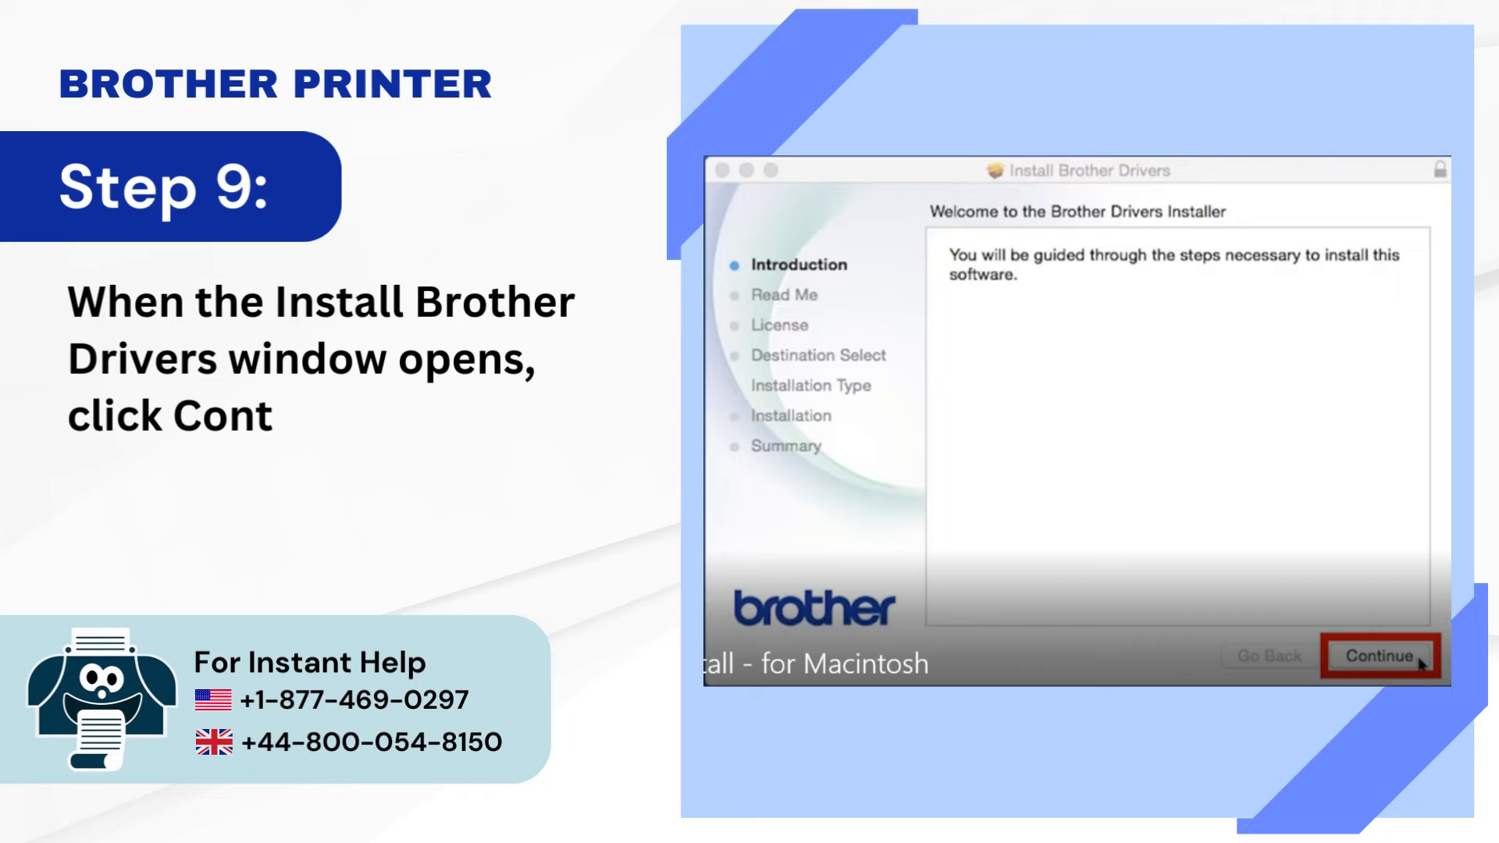
- Continue through Introduction and Read Me, agree to the license and start the standard install
{"action": "left_click", "coordinate": [1377, 657]}
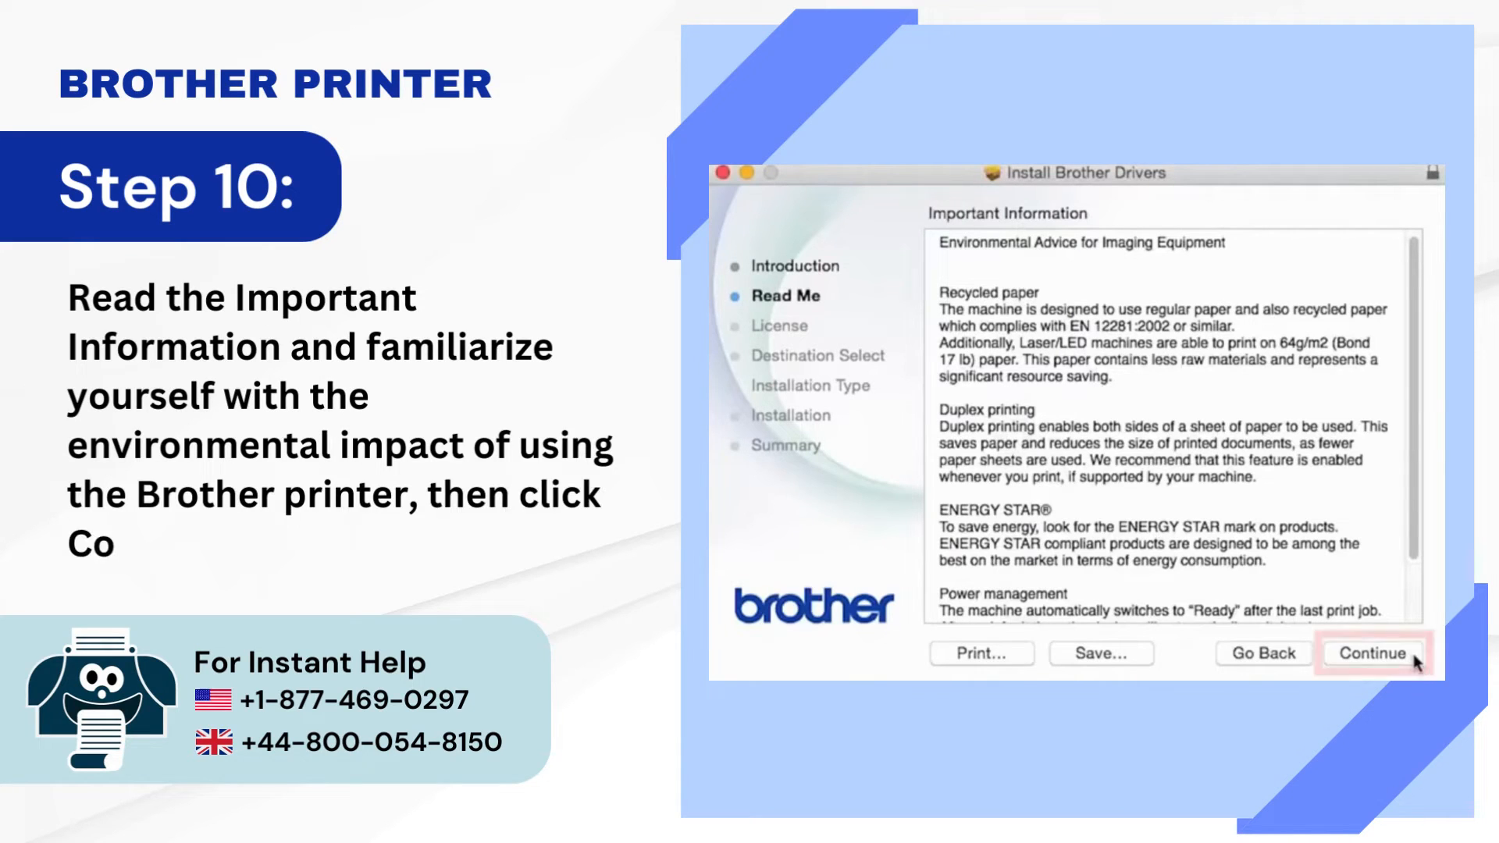
{"action": "left_click", "coordinate": [1374, 652]}
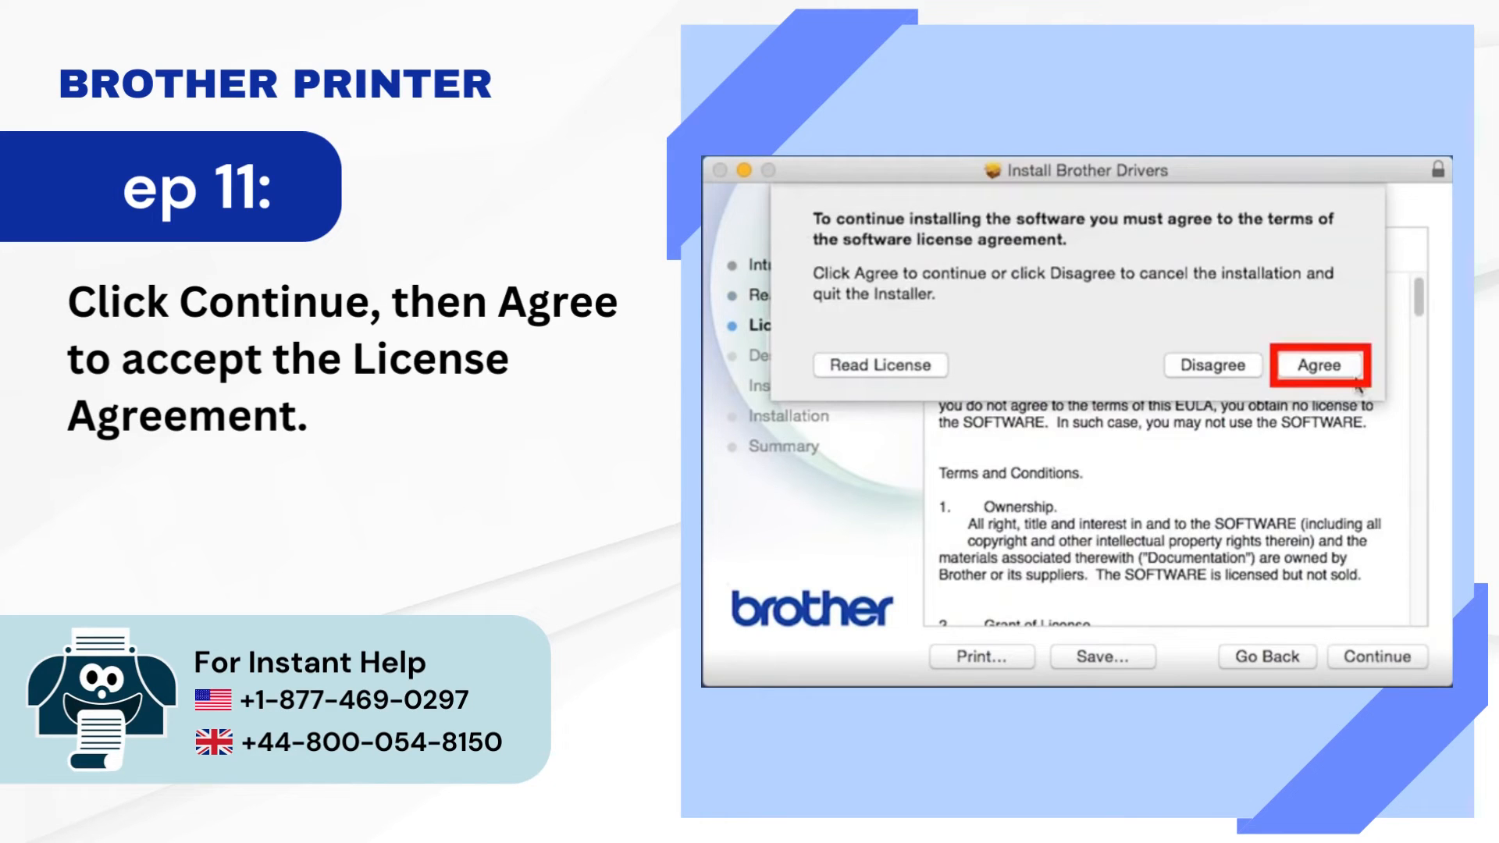
{"action": "left_click", "coordinate": [1318, 363]}
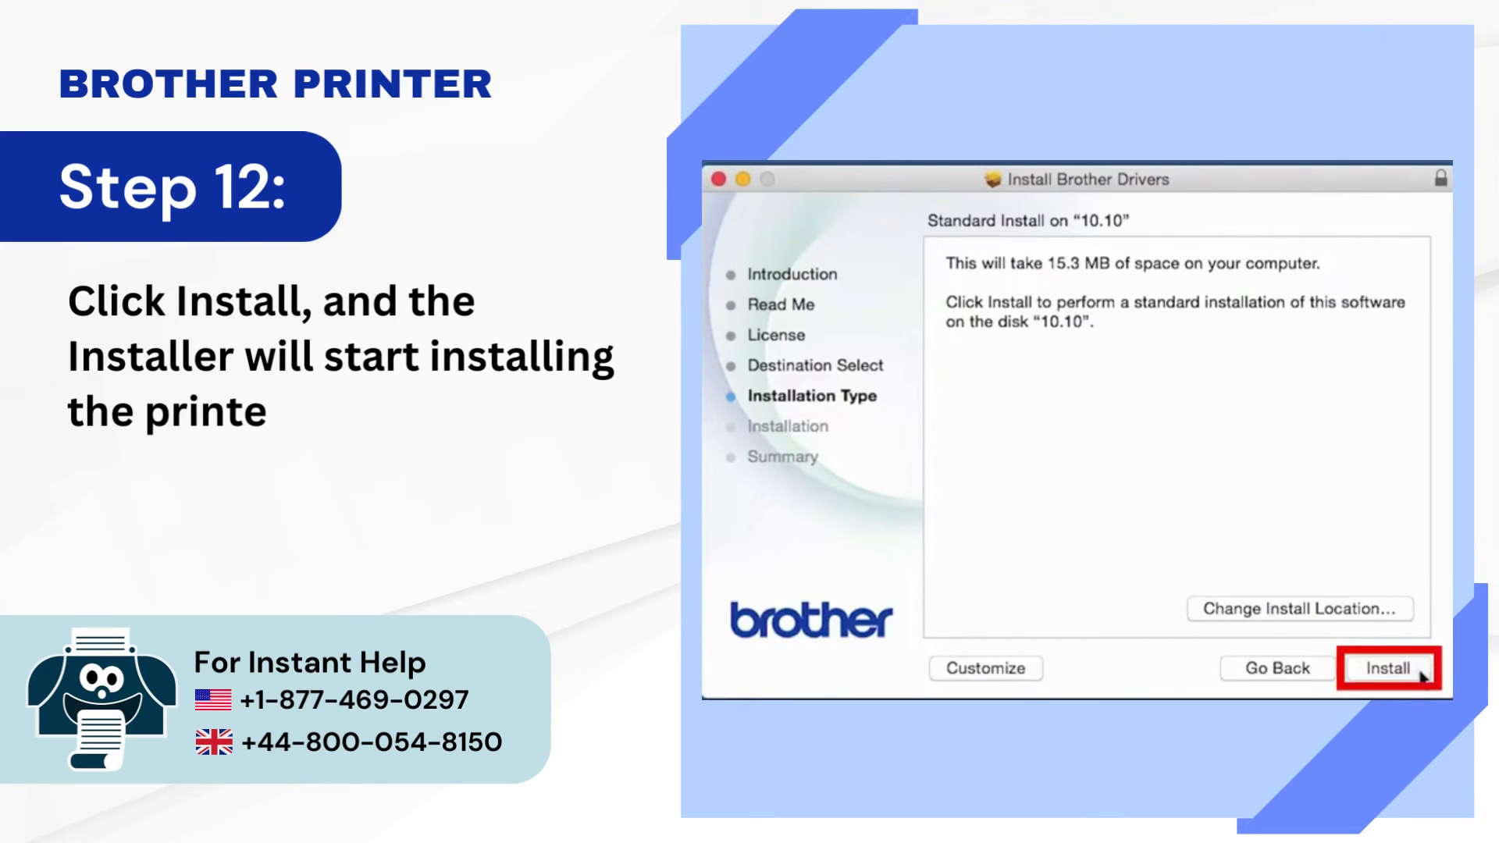
{"action": "left_click", "coordinate": [1389, 669]}
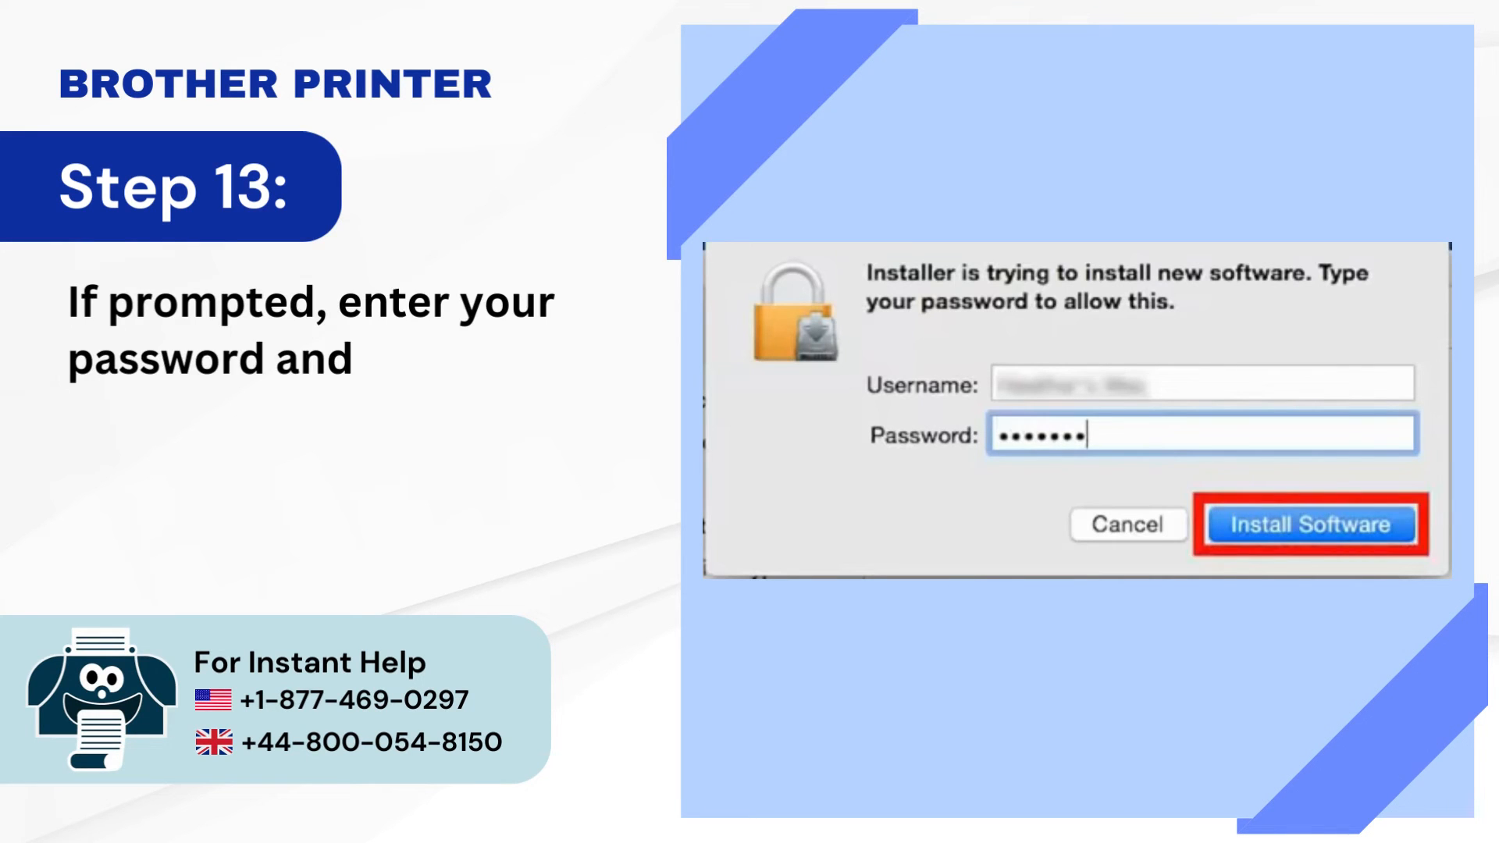
- Authorize with the password, install the software and close the installer on success
{"action": "left_click", "coordinate": [1311, 525]}
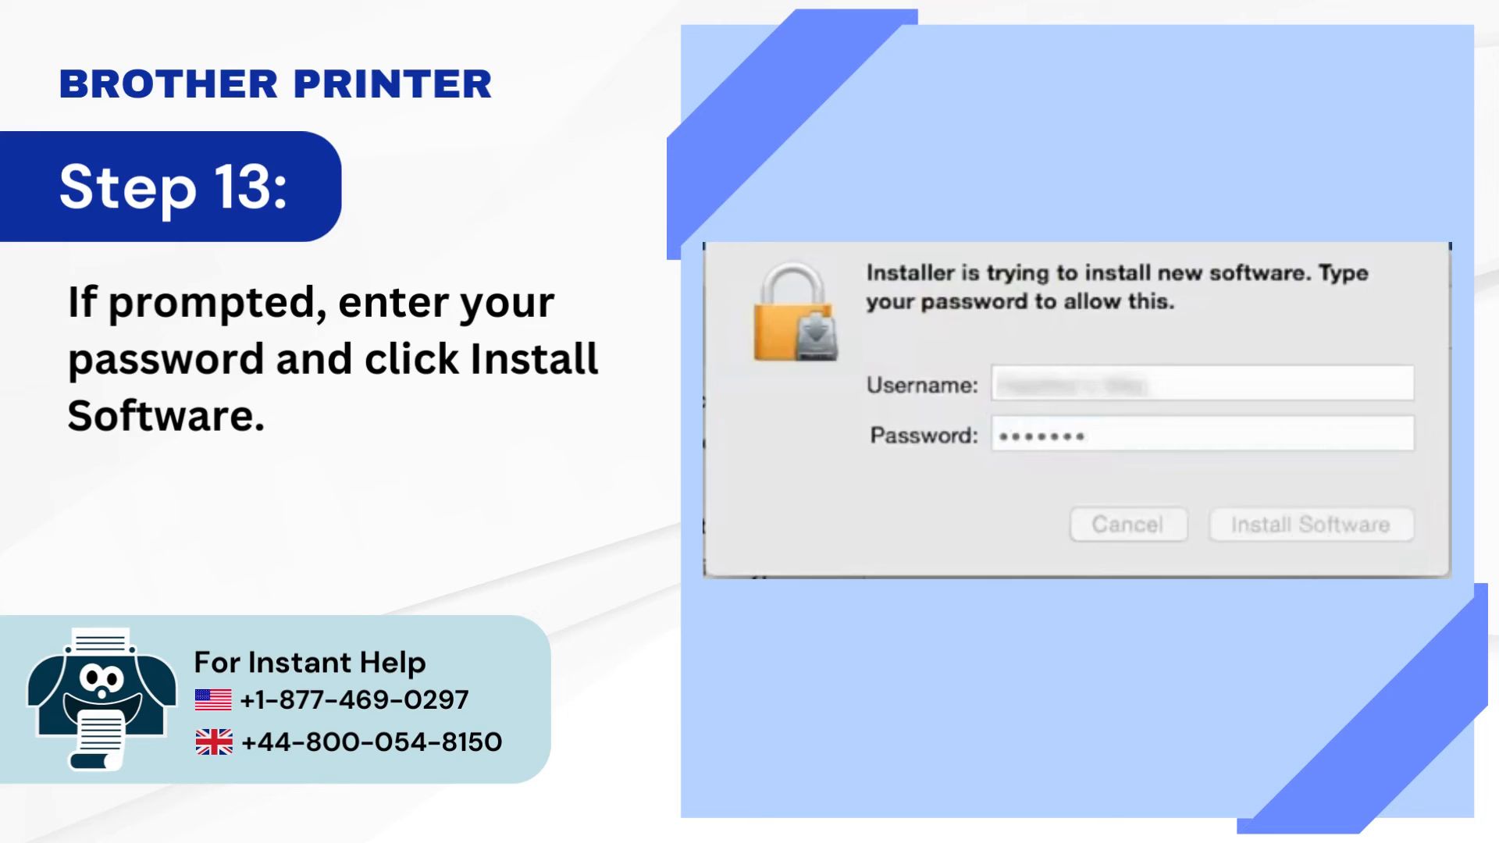
{"action": "left_click", "coordinate": [1310, 525]}
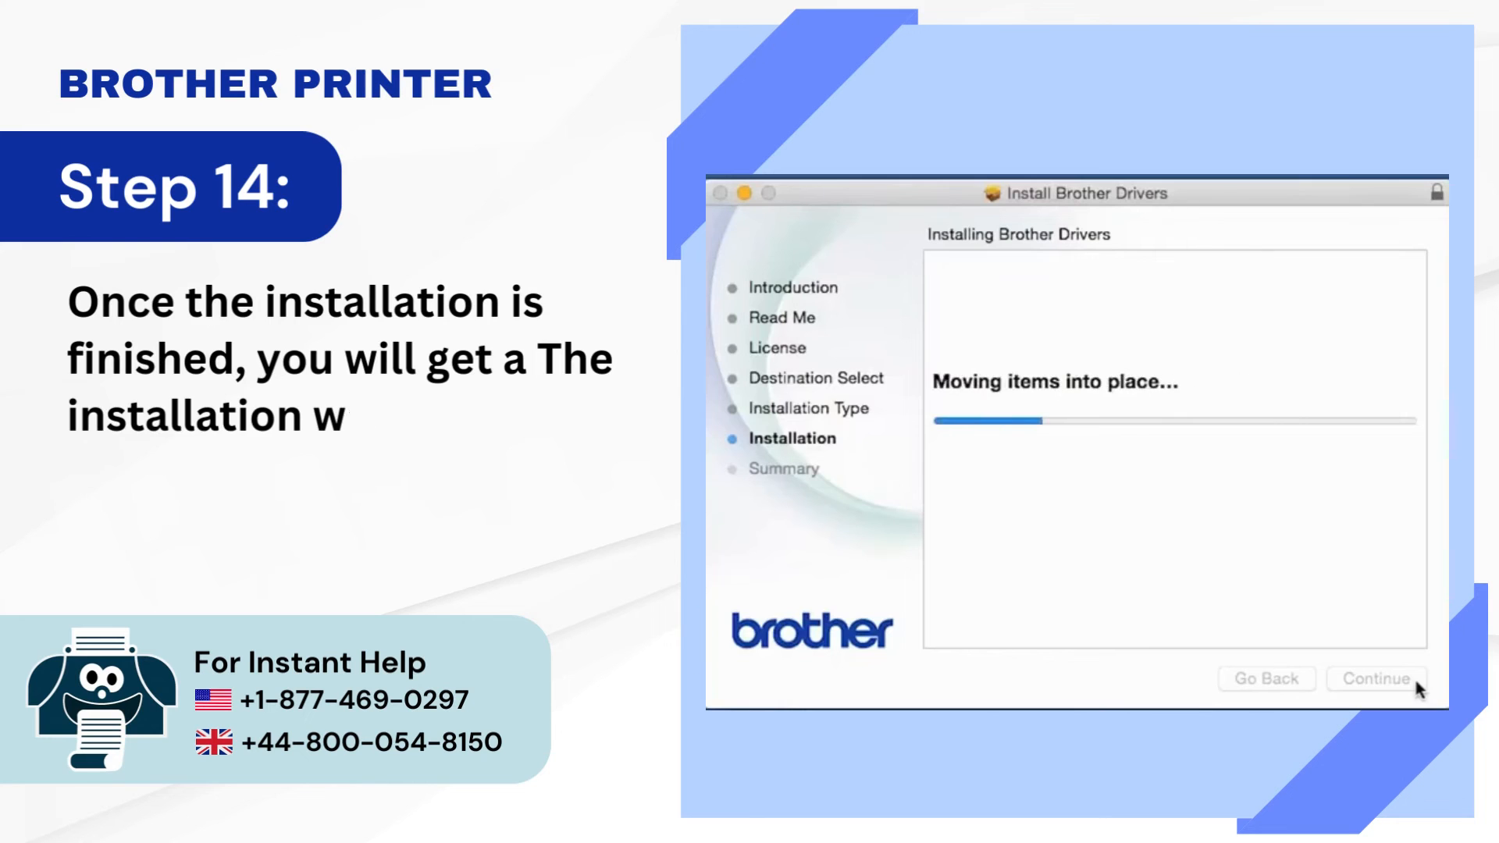
{"action": "left_click", "coordinate": [1374, 680]}
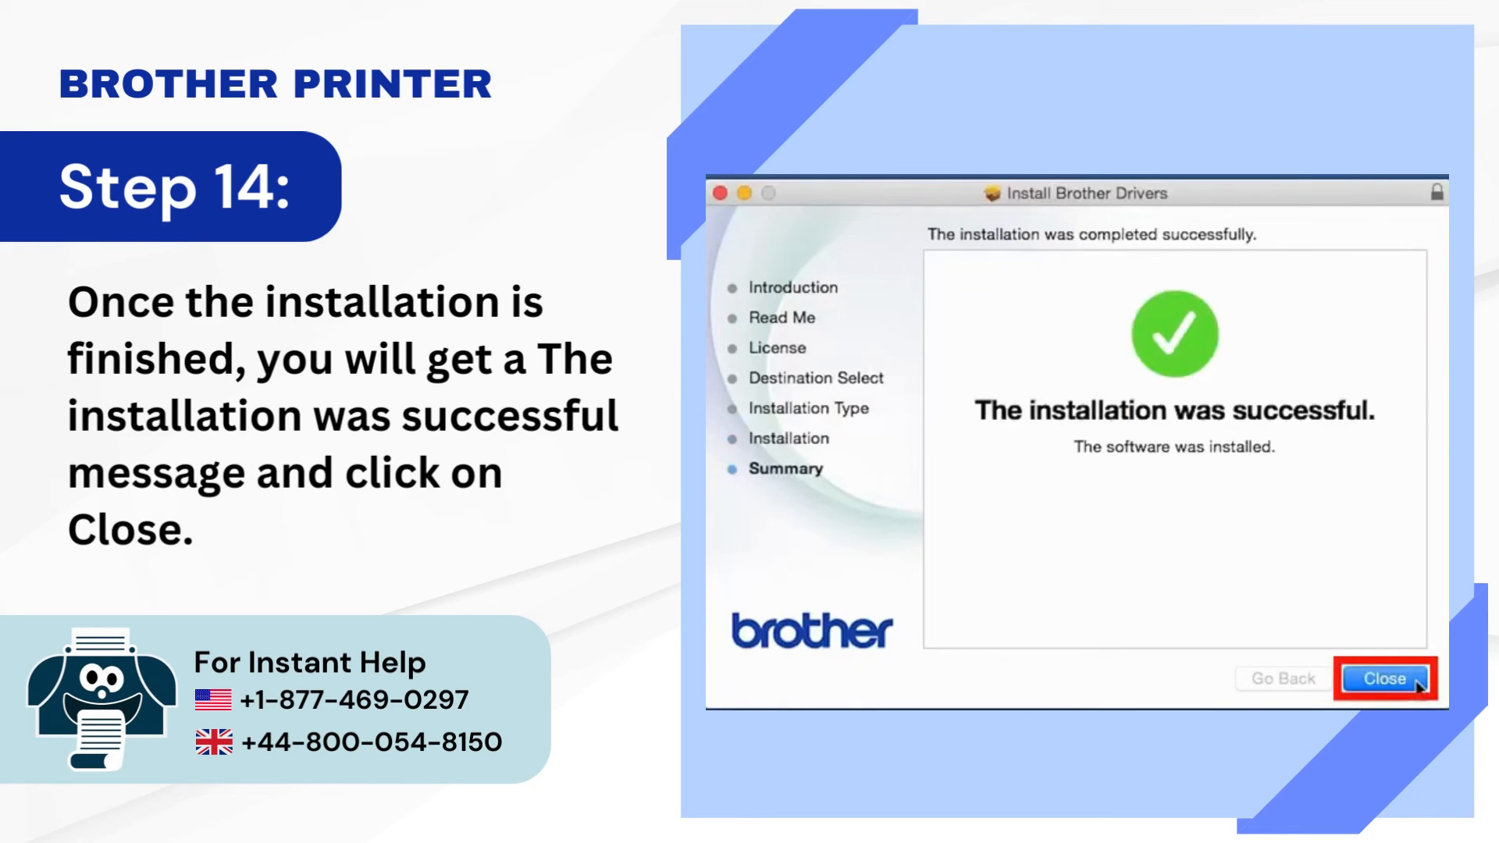
{"action": "left_click", "coordinate": [1384, 680]}
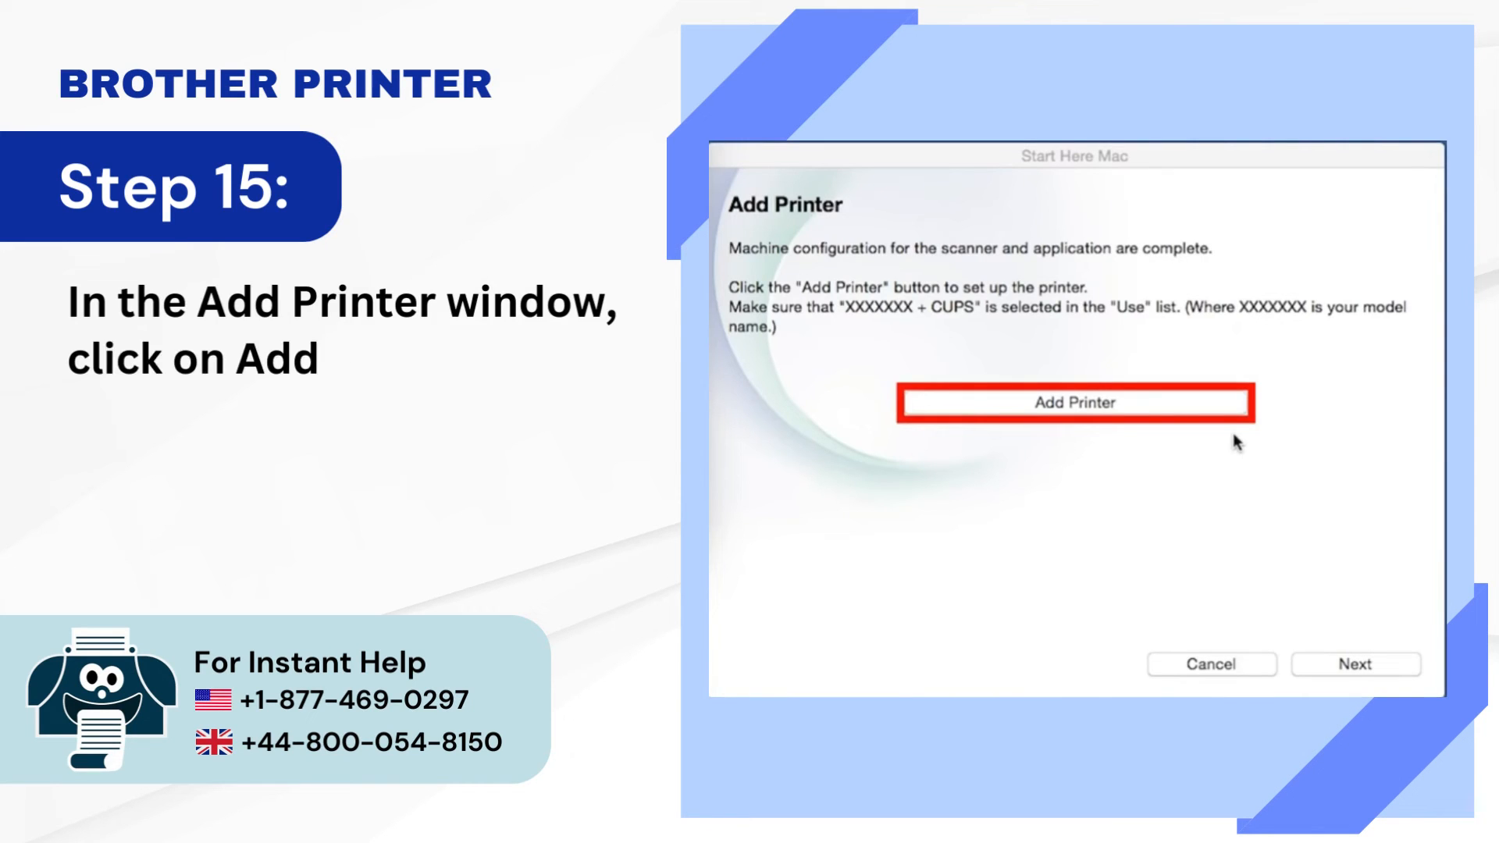
- Add the printer using the Brother CUPS driver and continue to the Setup Complete screen
{"action": "left_click", "coordinate": [1073, 402]}
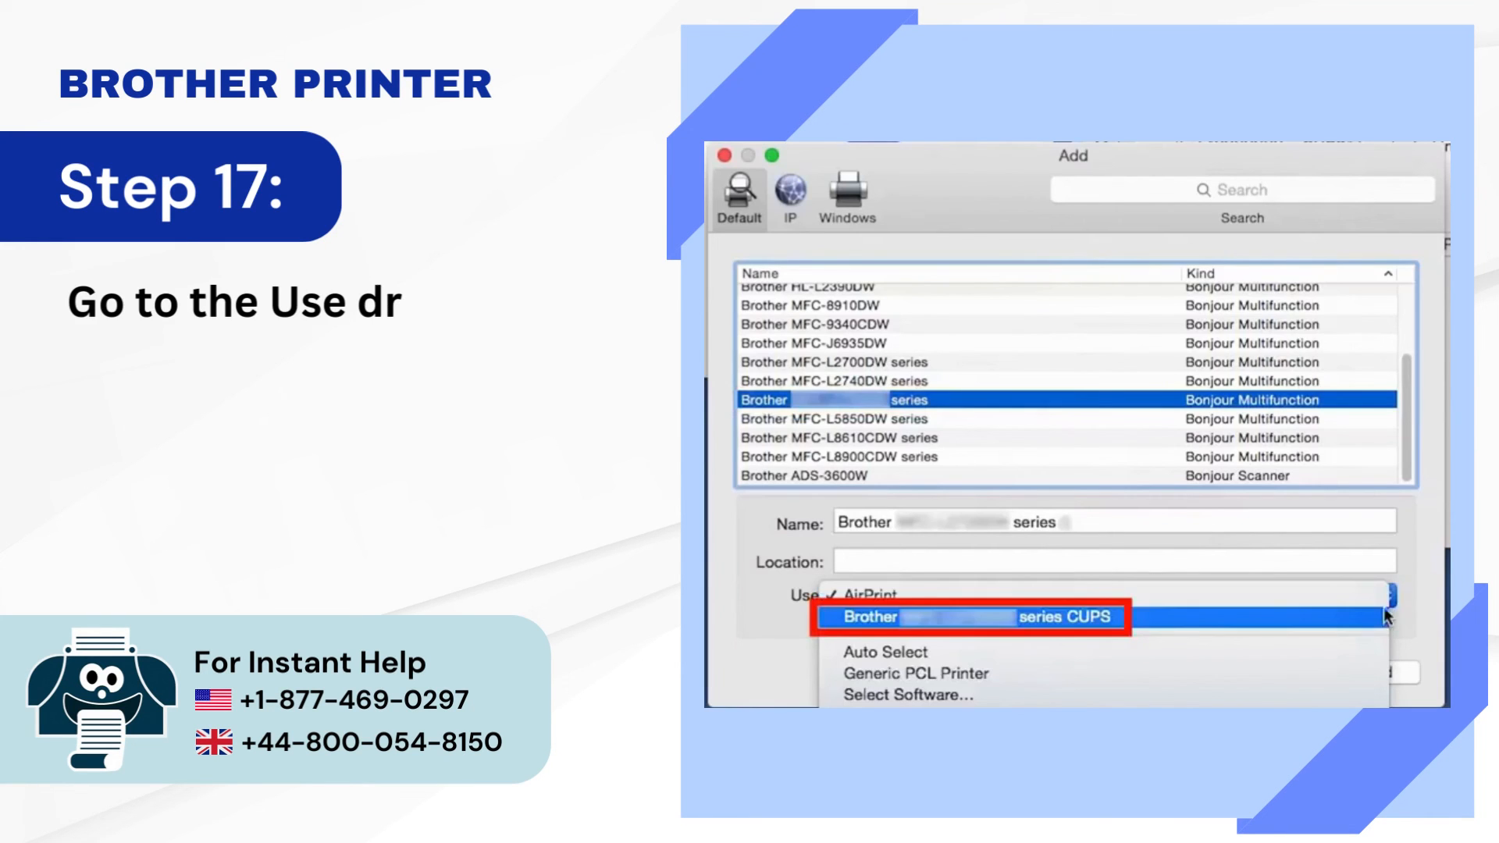
{"action": "left_click", "coordinate": [971, 617]}
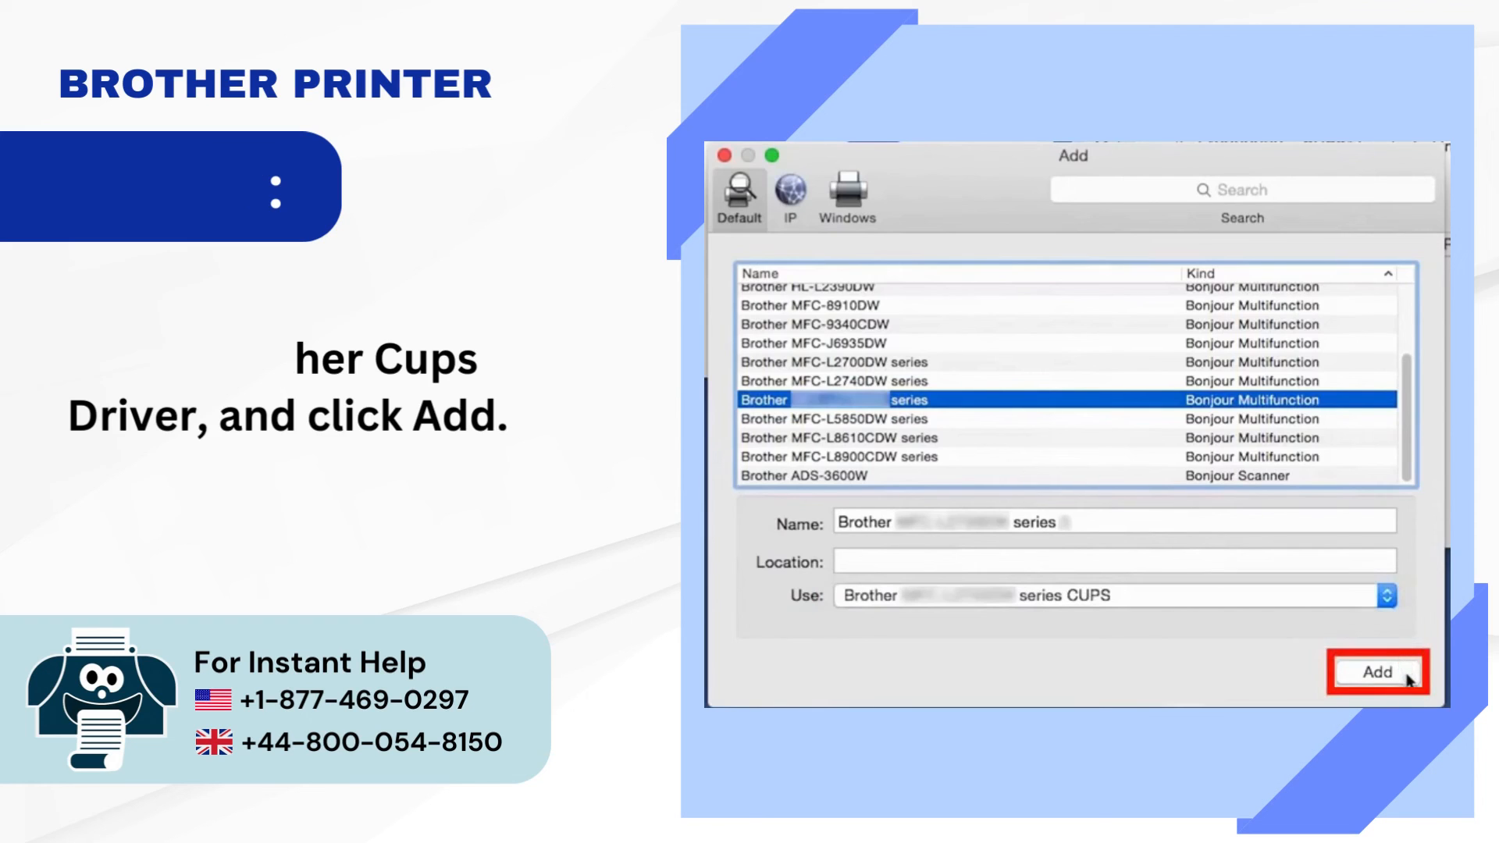
{"action": "left_click", "coordinate": [1377, 672]}
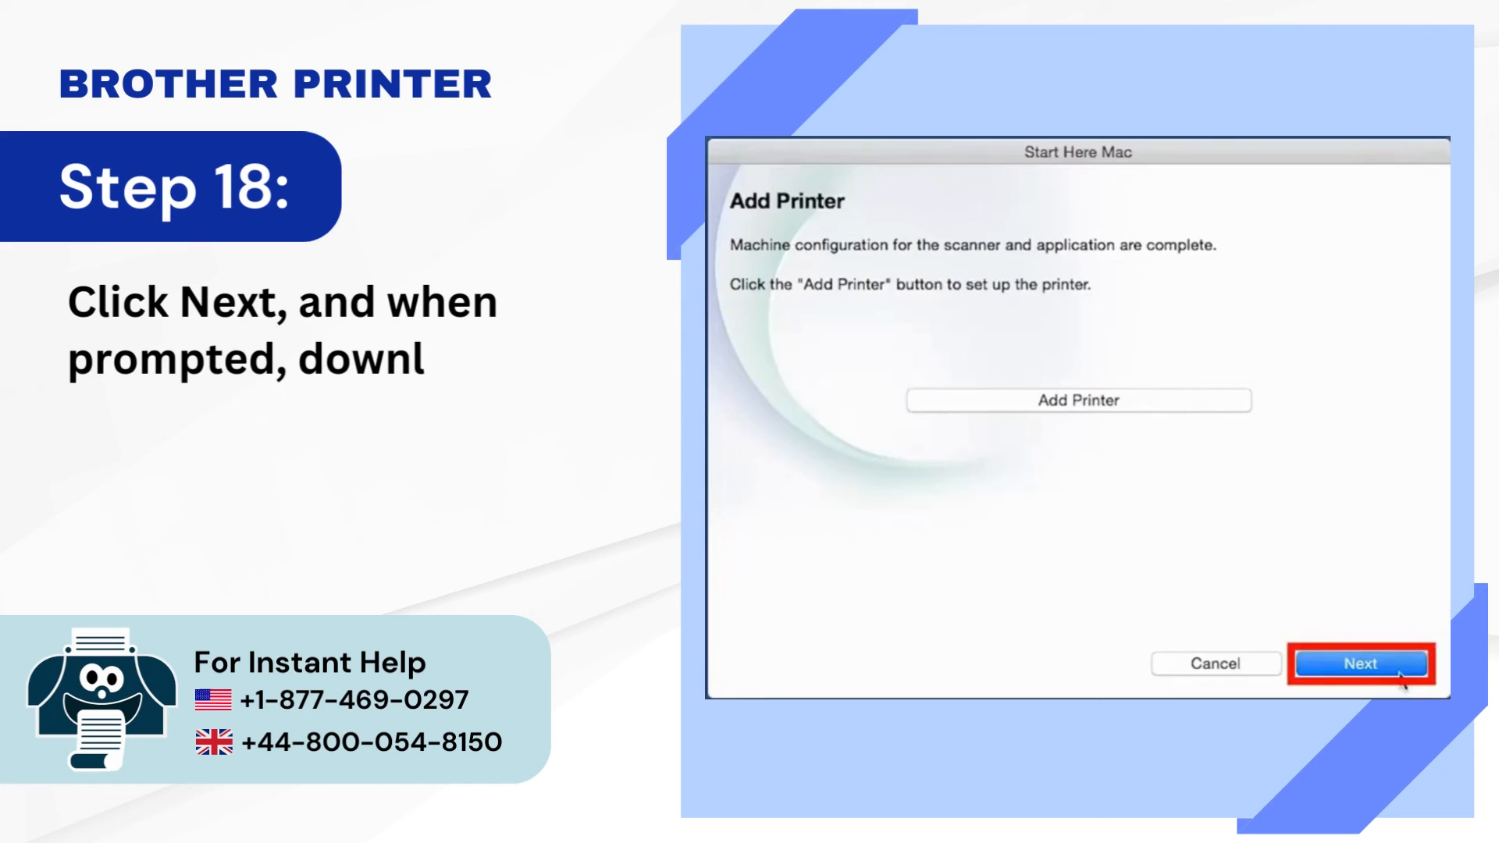
{"action": "left_click", "coordinate": [1359, 662]}
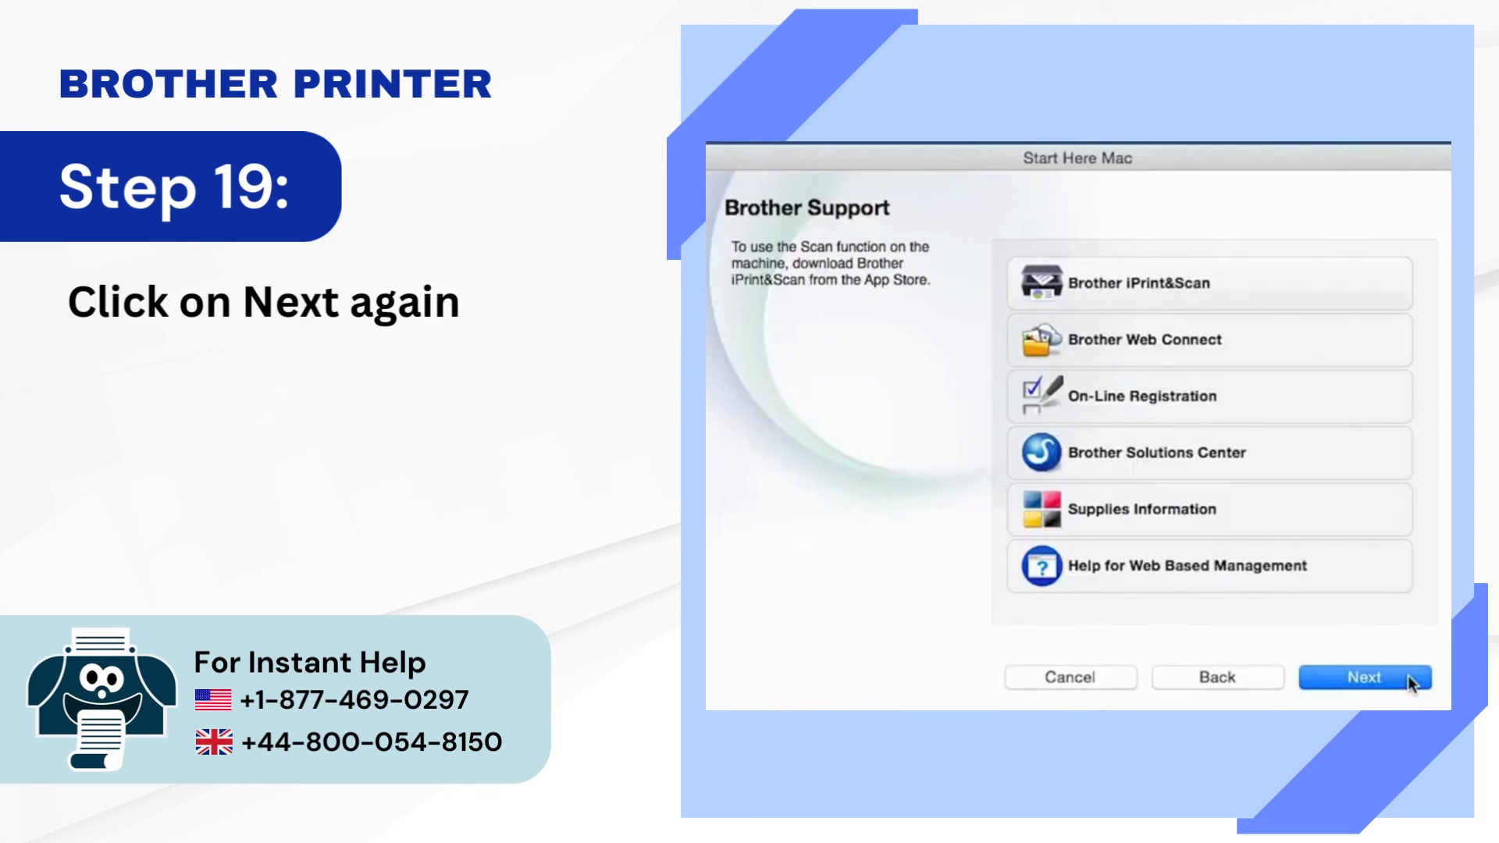
{"action": "left_click", "coordinate": [1367, 676]}
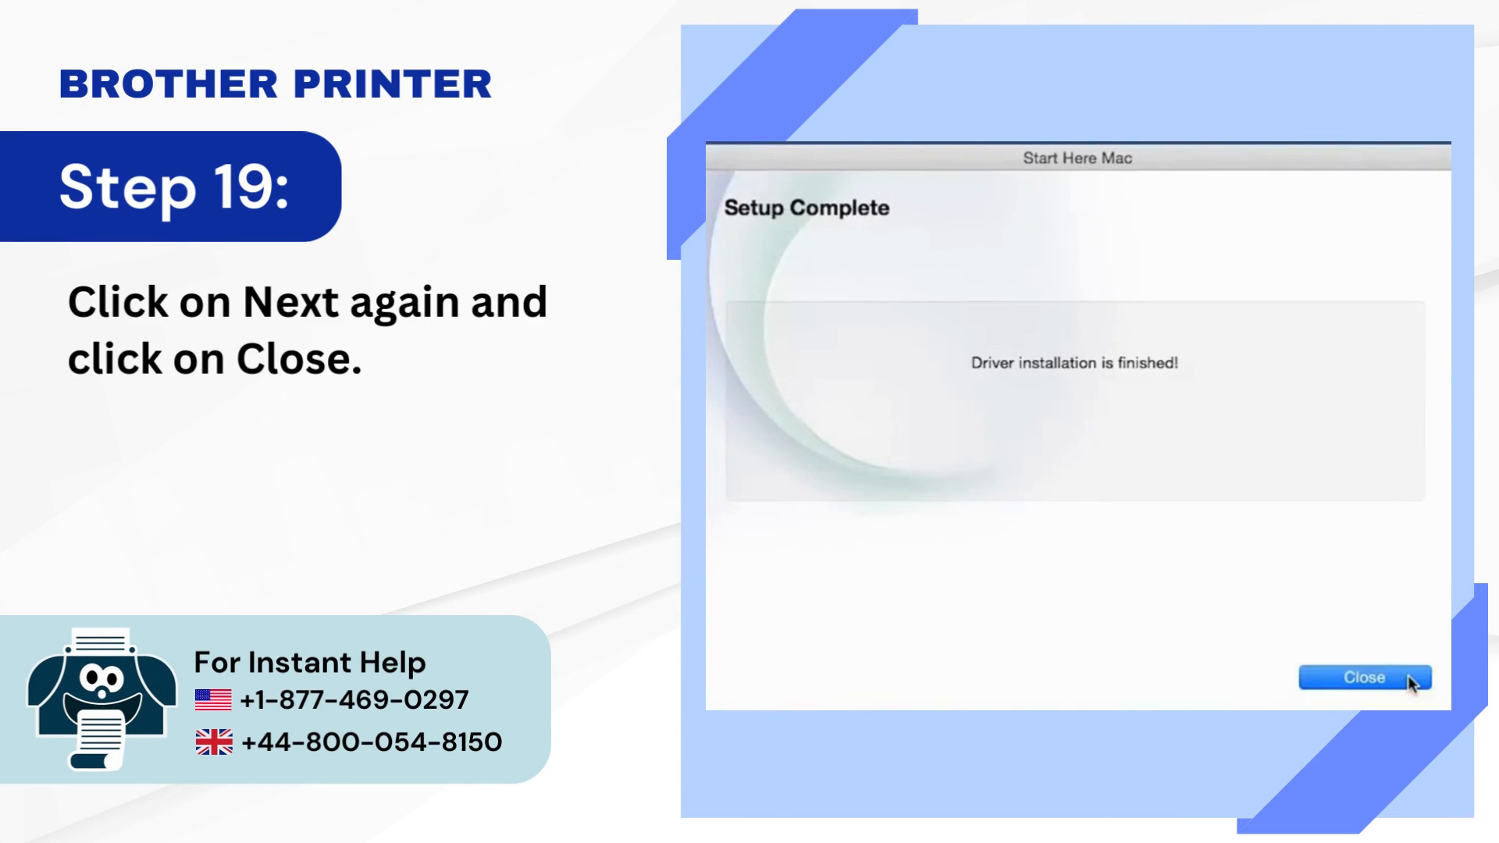